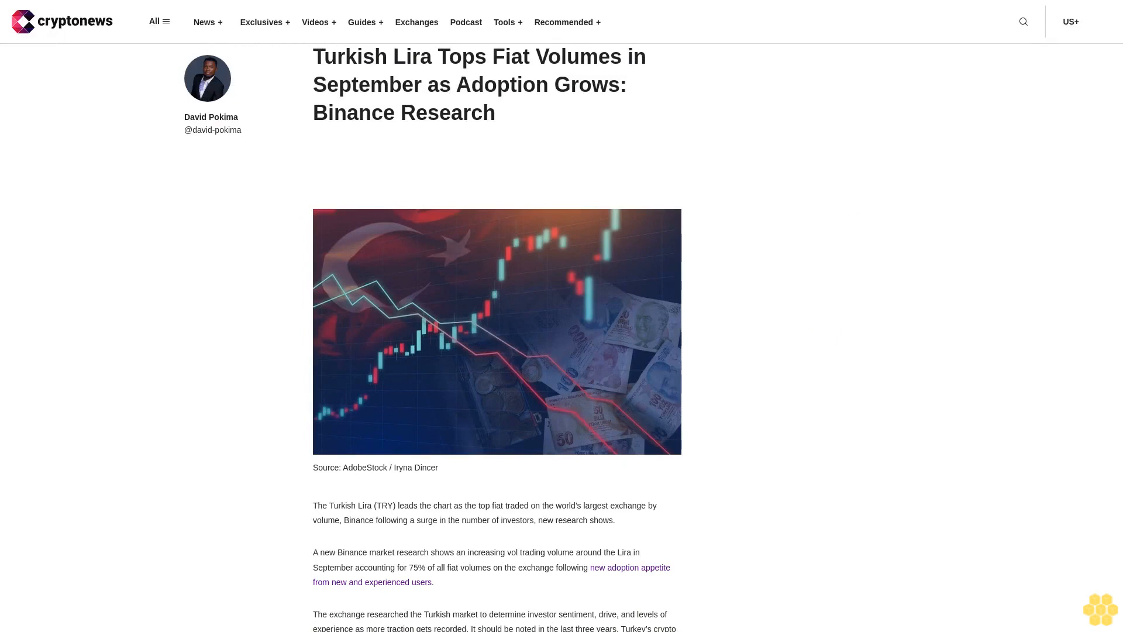
pyautogui.scroll(-3)
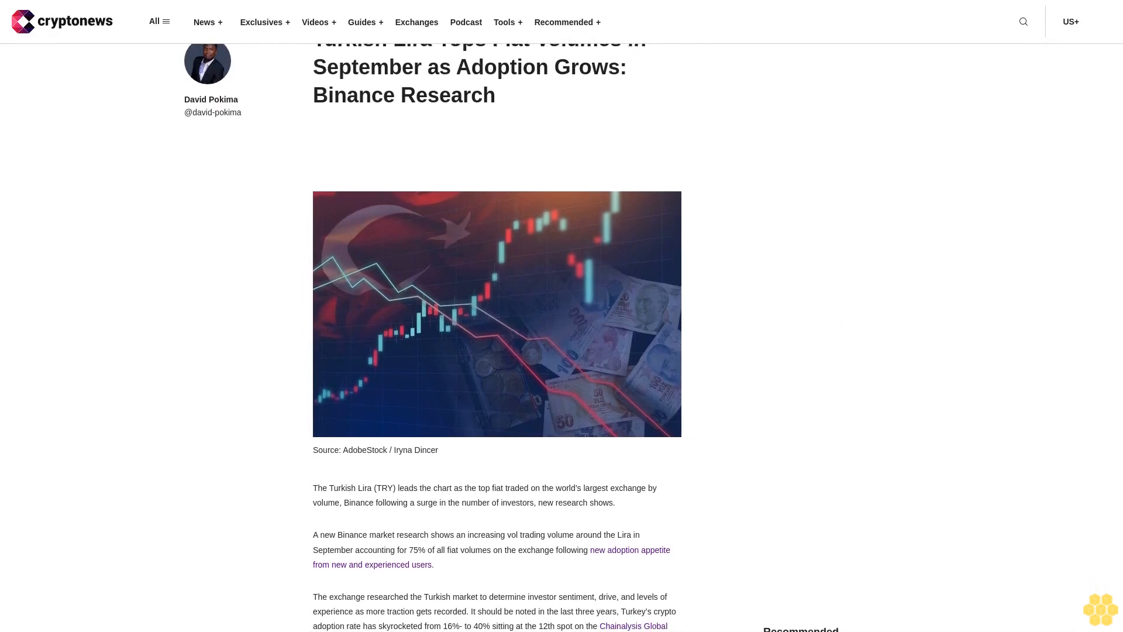
pyautogui.scroll(-3)
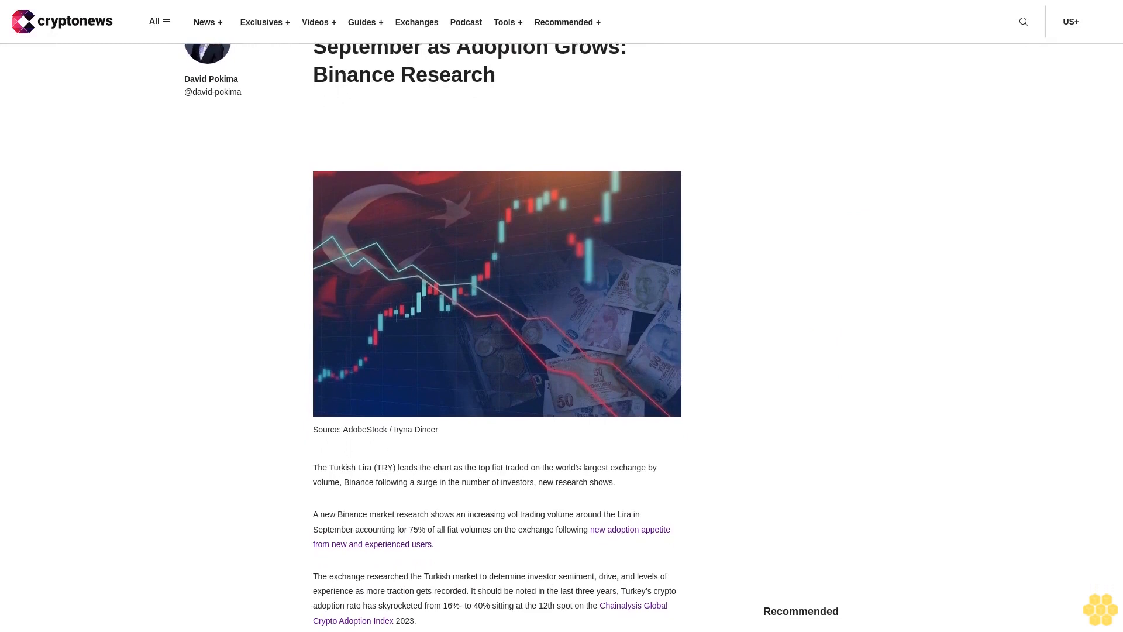
pyautogui.scroll(-3)
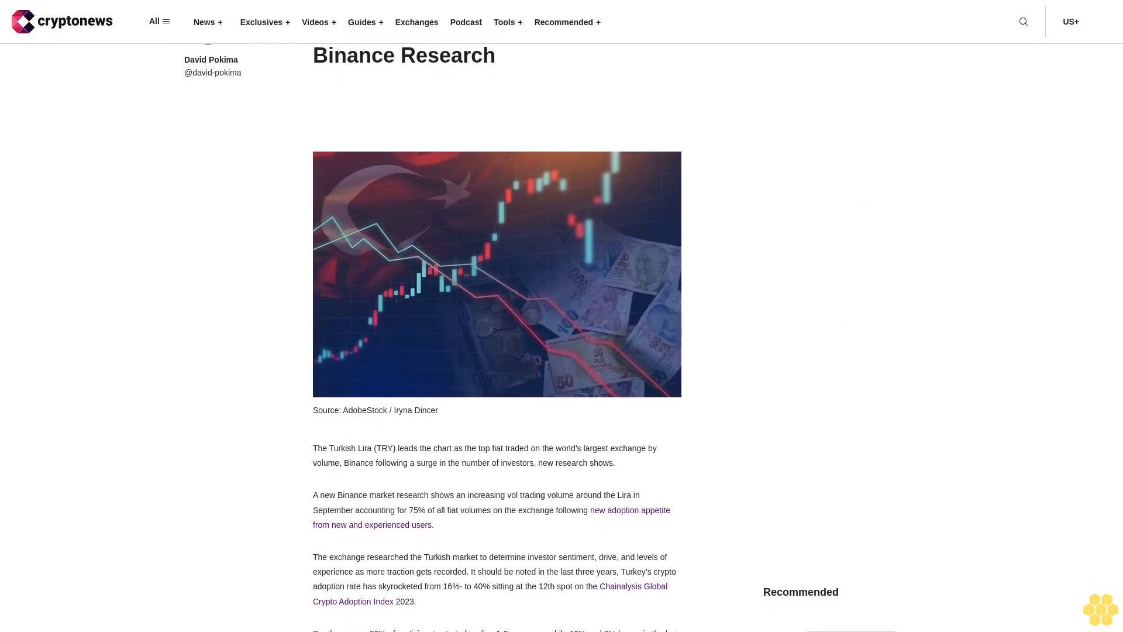
pyautogui.scroll(-3)
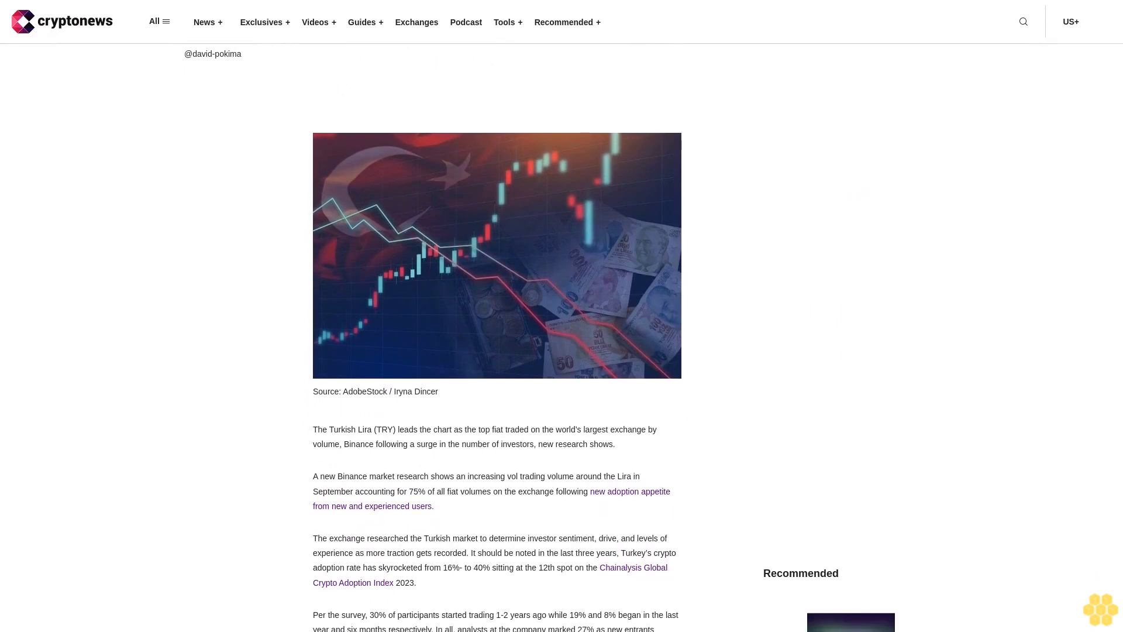
pyautogui.scroll(-3)
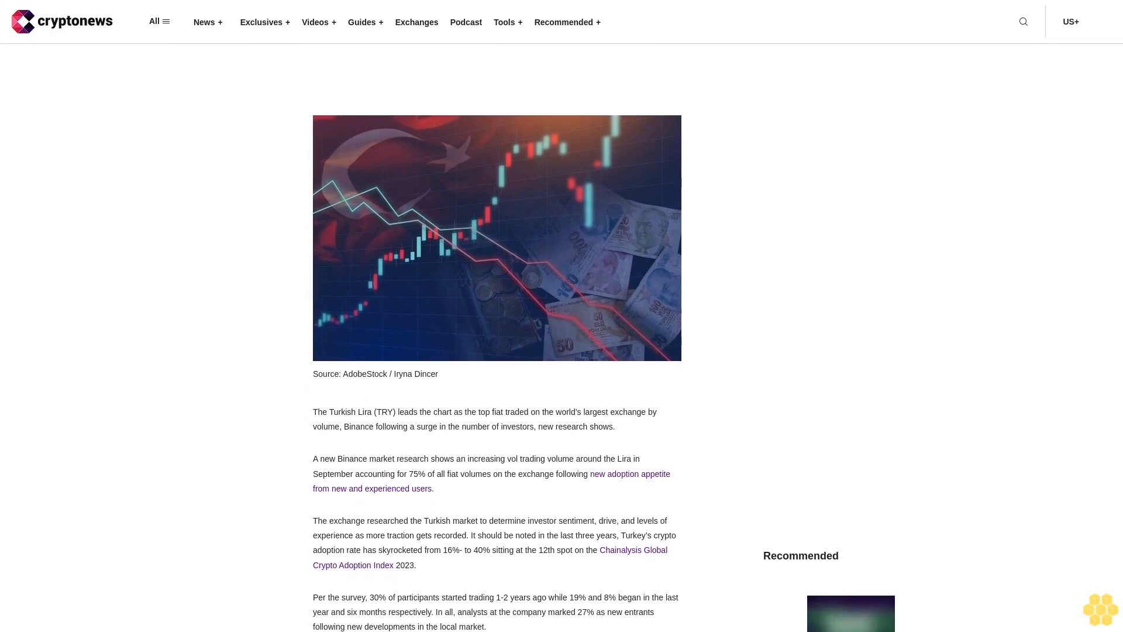
pyautogui.scroll(-3)
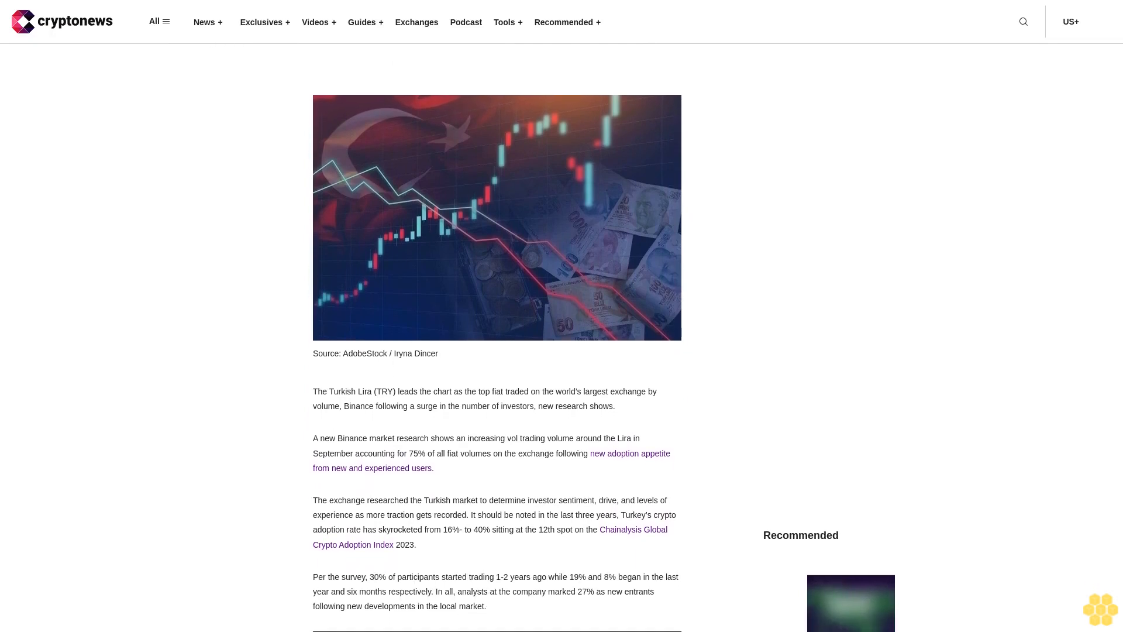
pyautogui.scroll(-3)
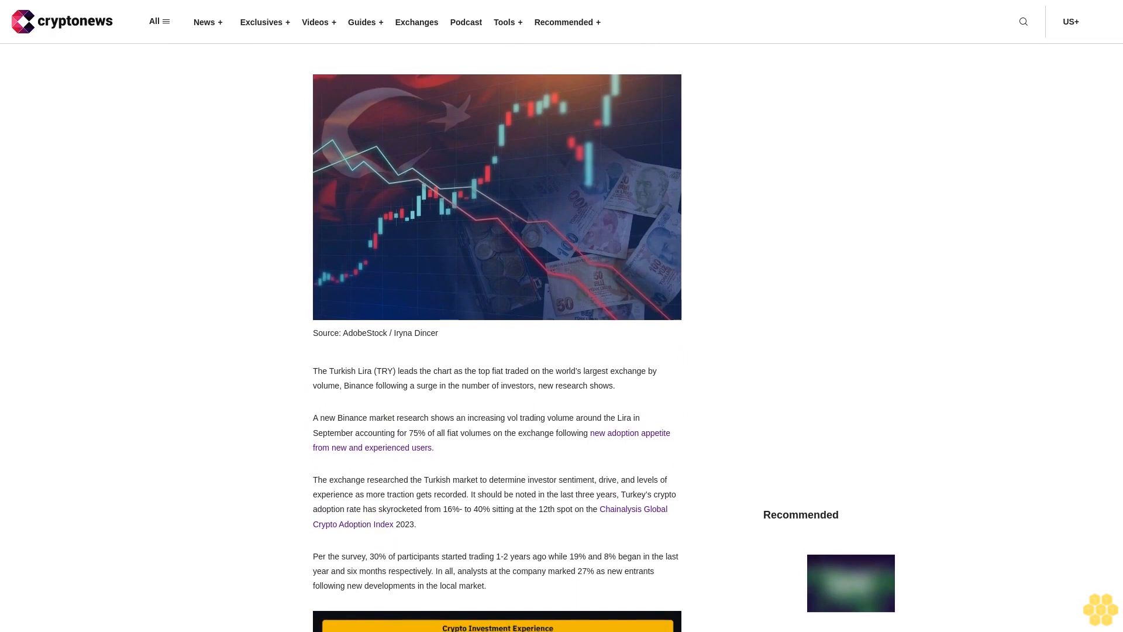
pyautogui.scroll(-3)
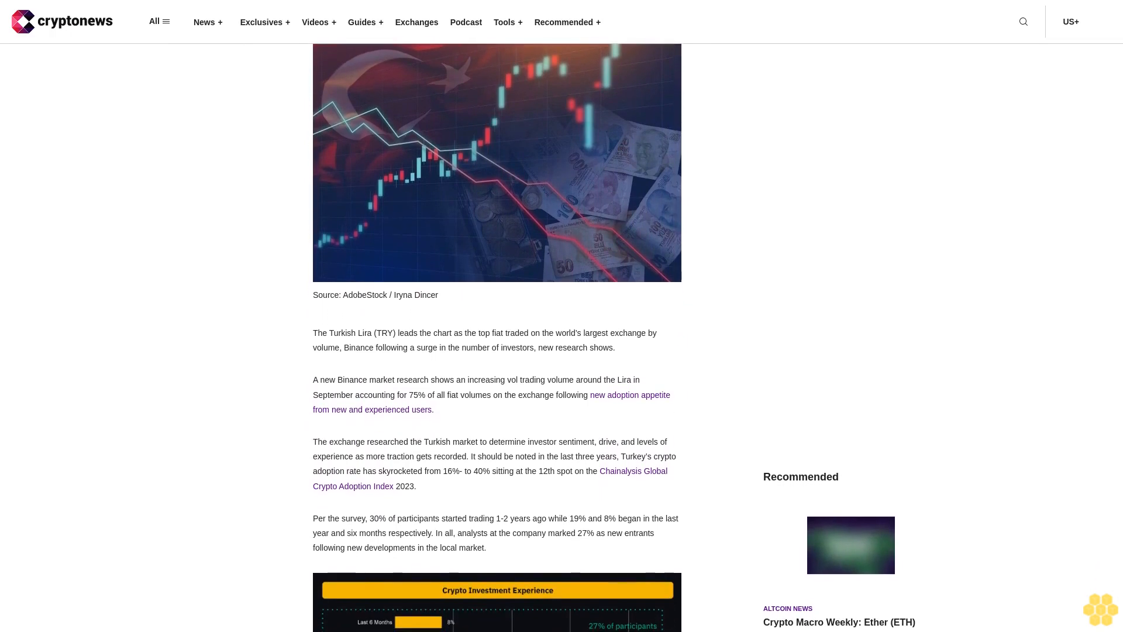
pyautogui.scroll(-3)
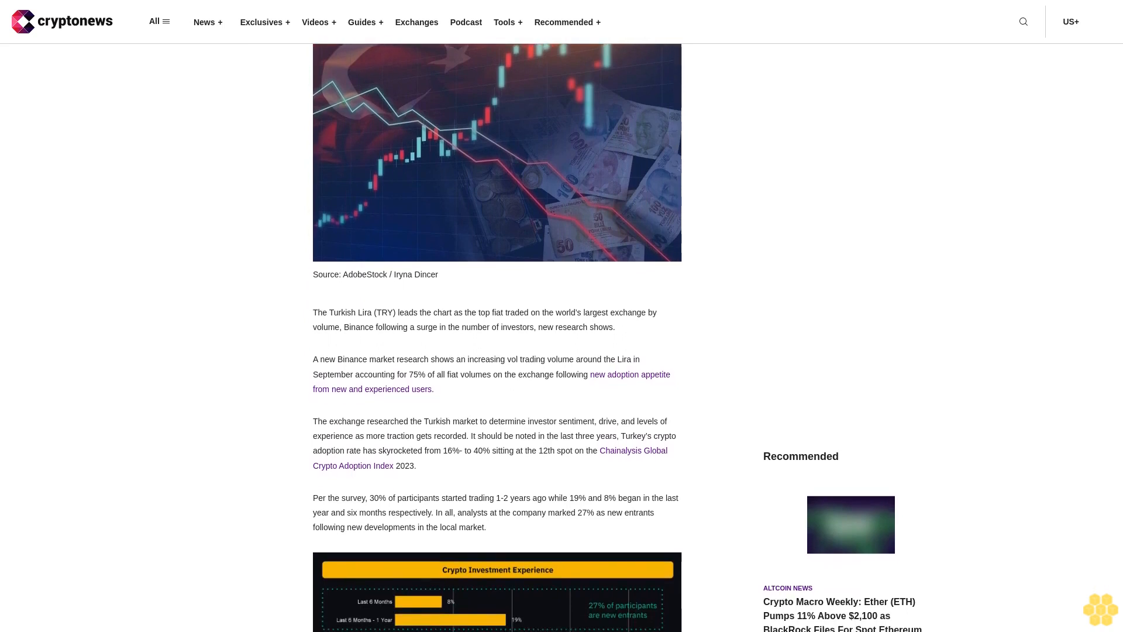
pyautogui.scroll(-3)
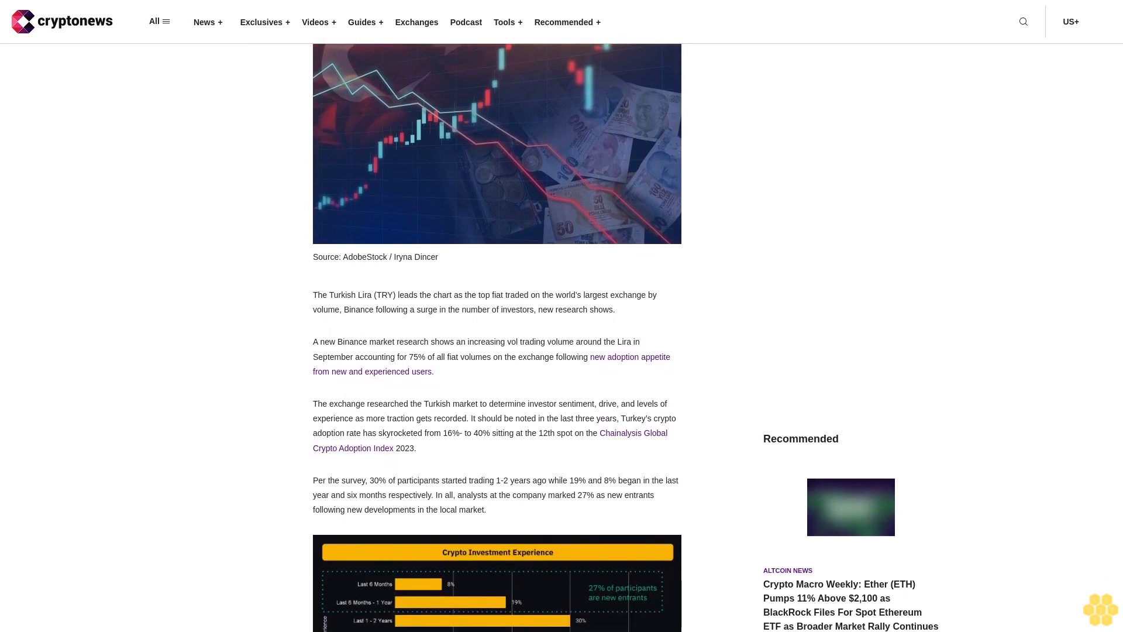
pyautogui.scroll(-3)
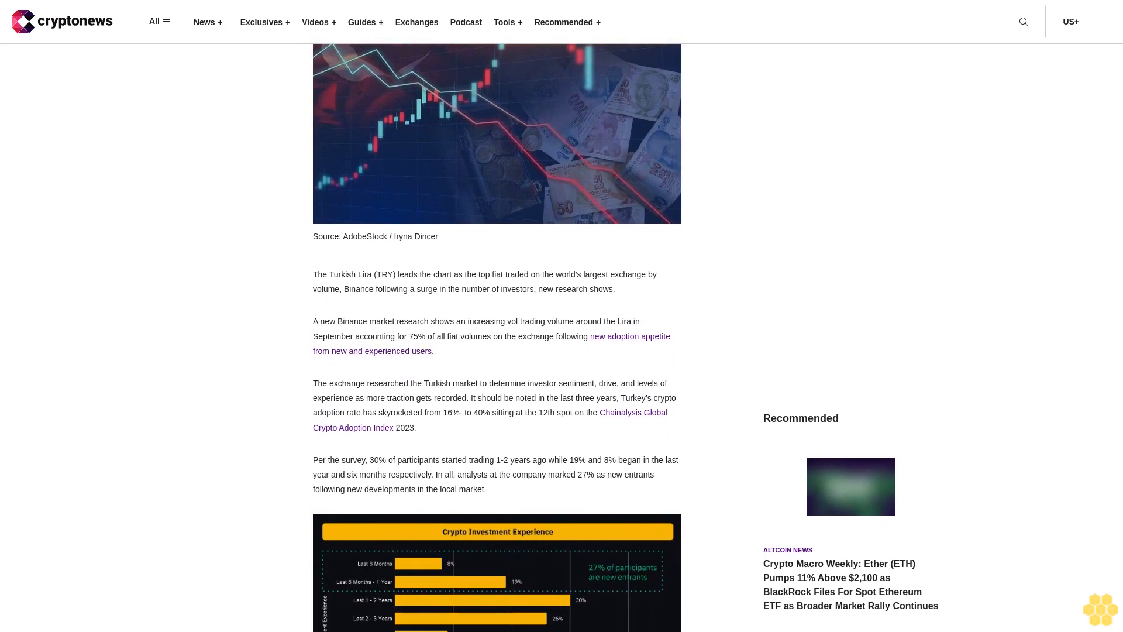
pyautogui.scroll(-3)
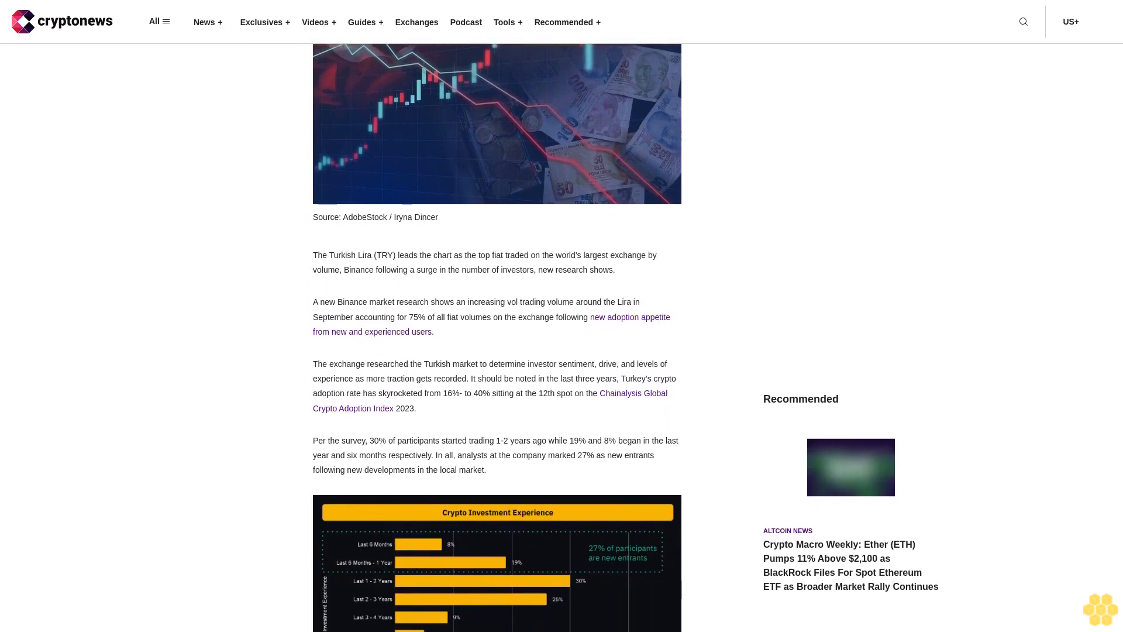
pyautogui.scroll(-3)
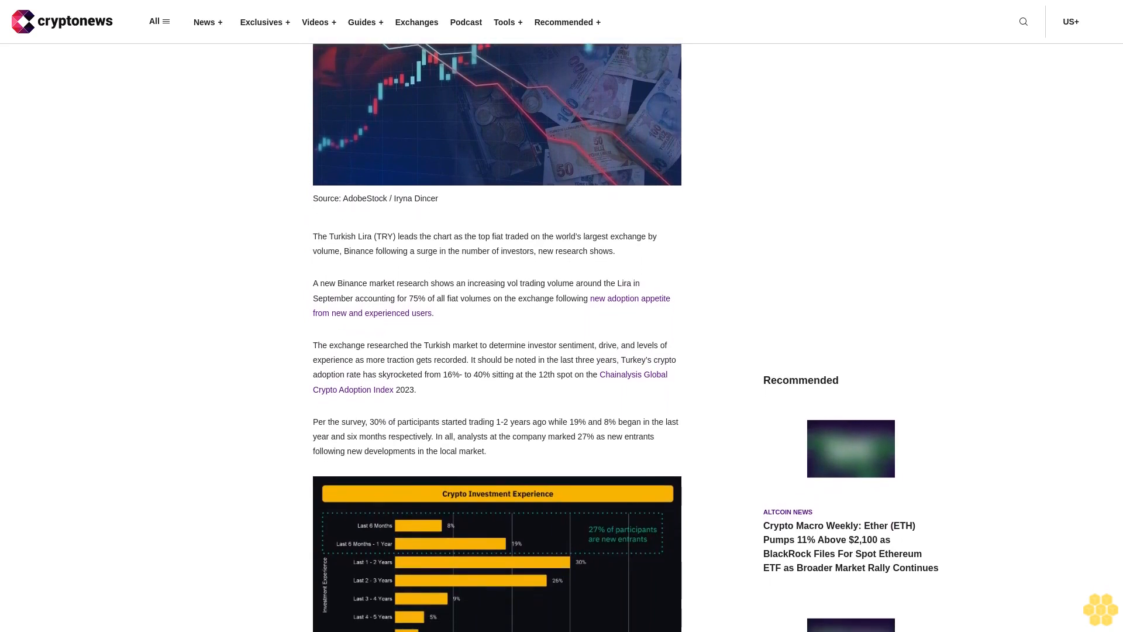
pyautogui.scroll(-3)
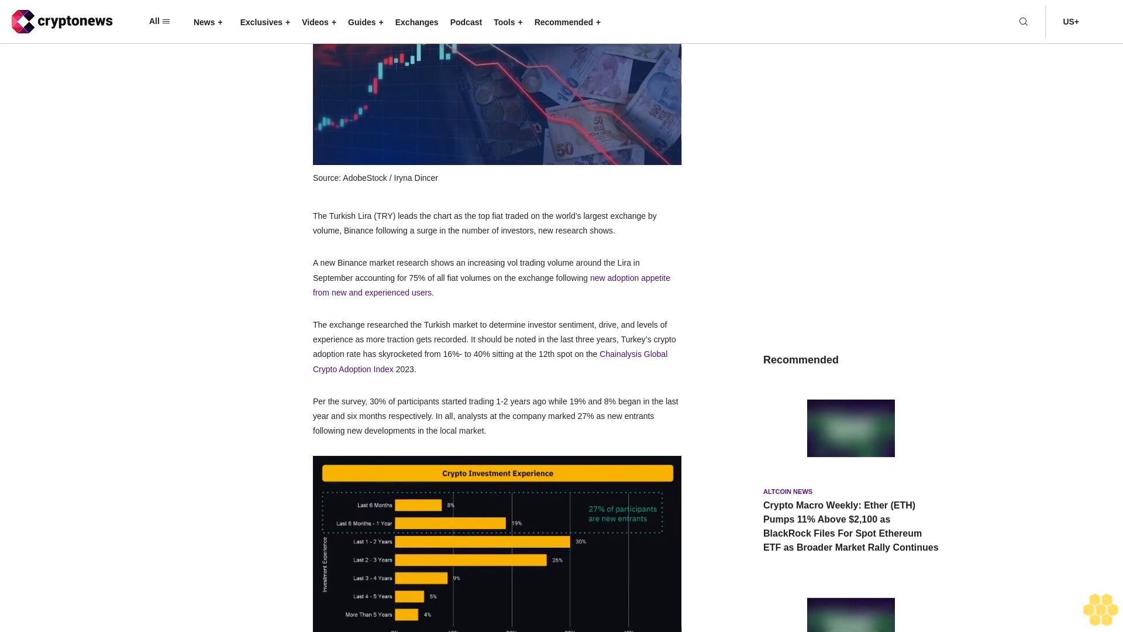
pyautogui.scroll(-3)
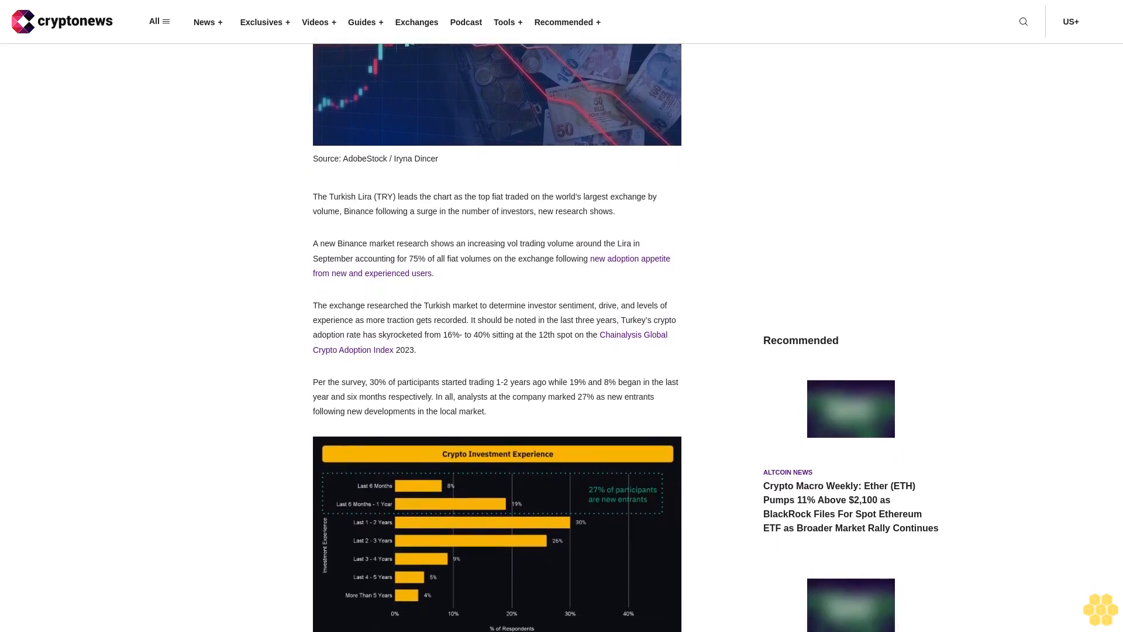
pyautogui.scroll(-3)
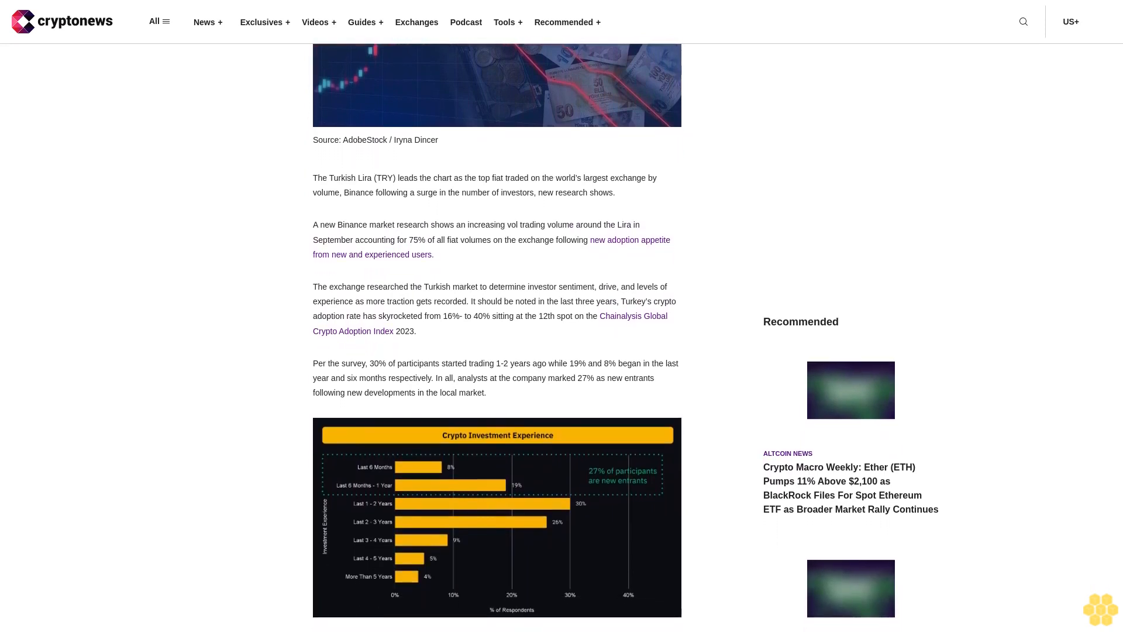
pyautogui.scroll(-3)
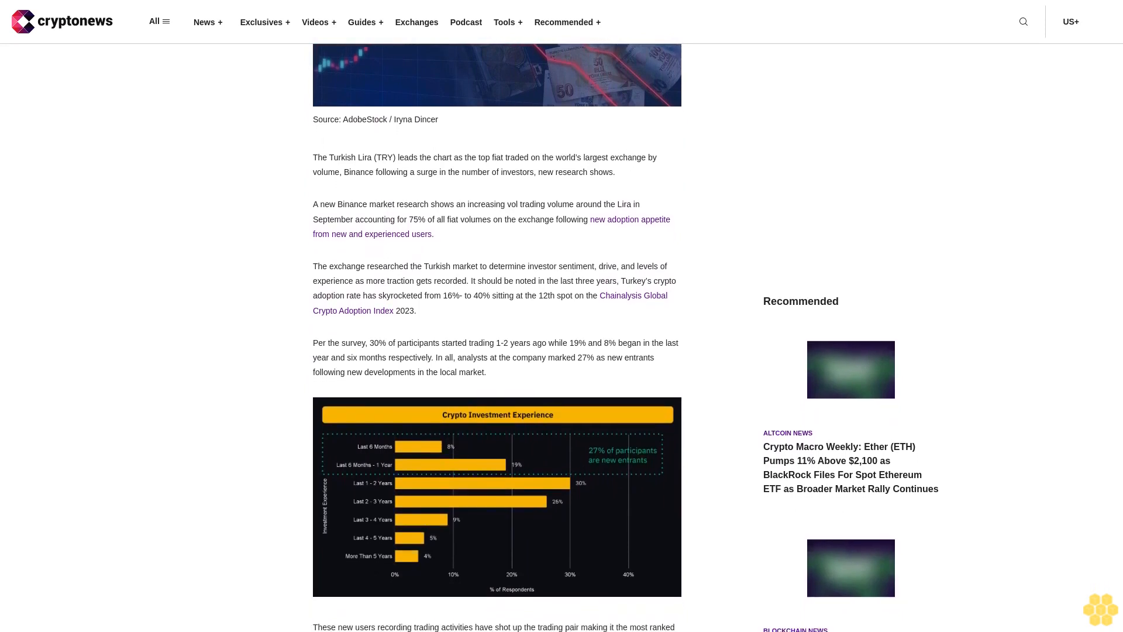
pyautogui.scroll(-3)
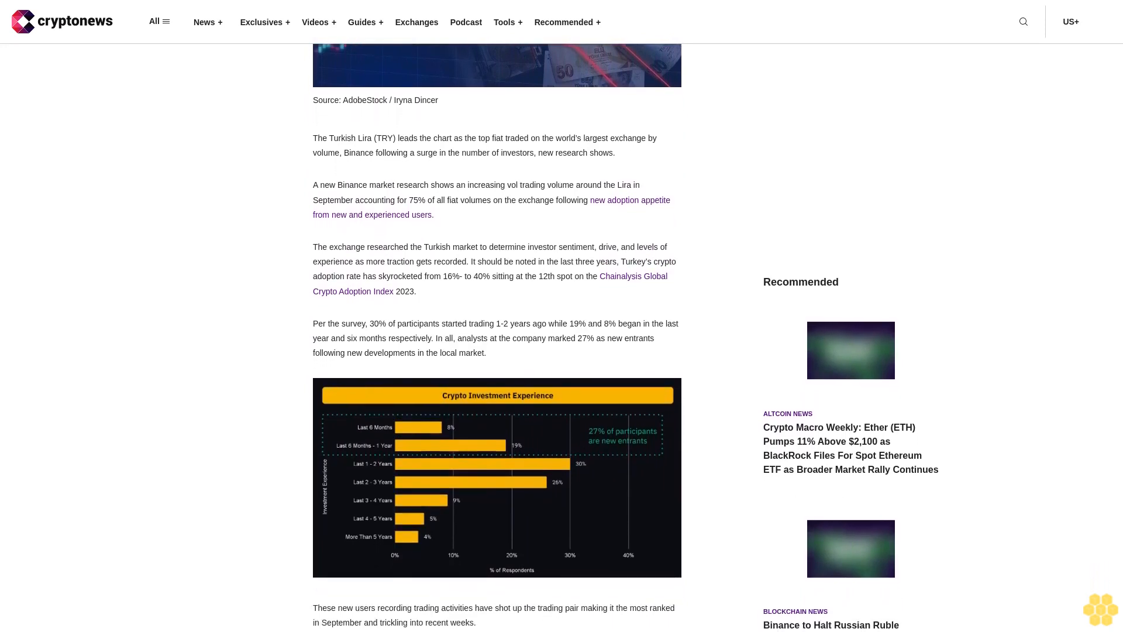
pyautogui.scroll(-3)
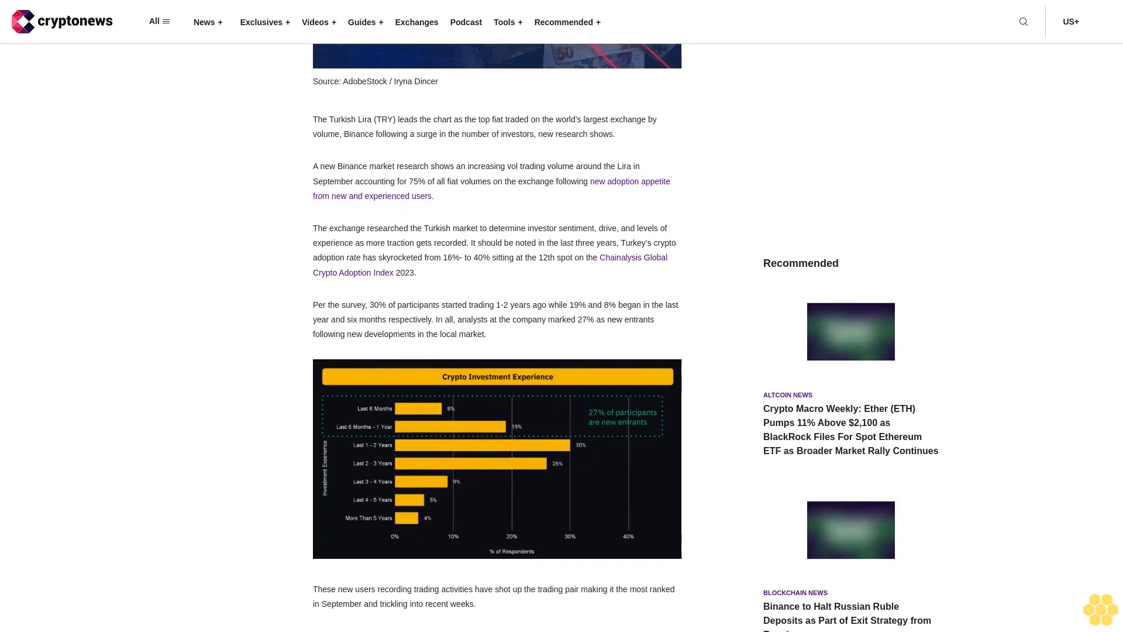
pyautogui.scroll(-3)
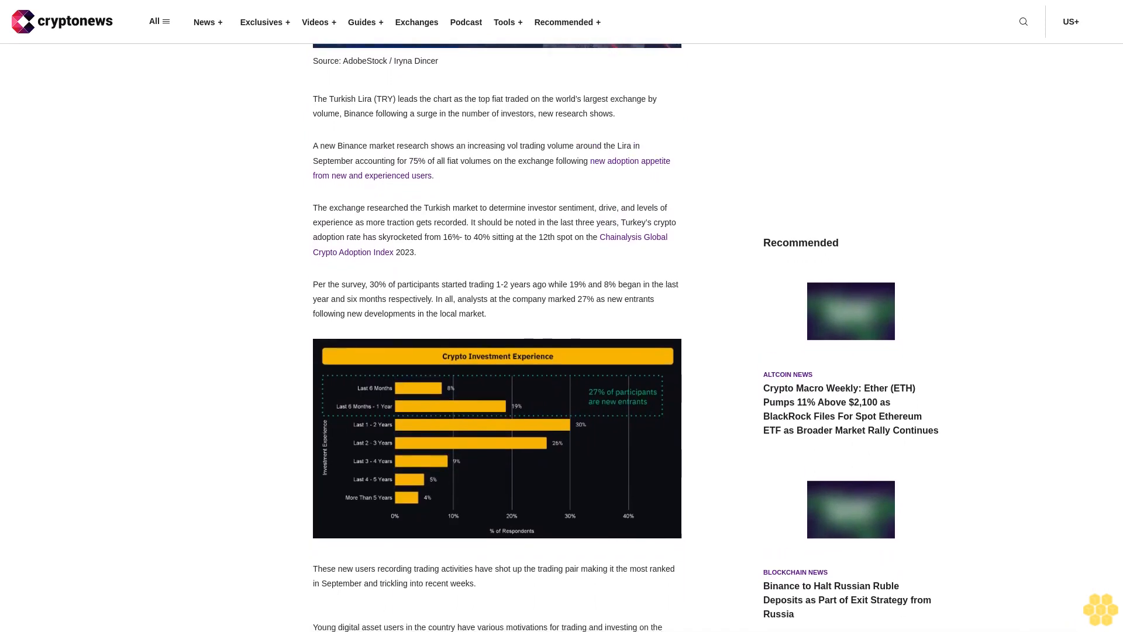
pyautogui.scroll(-3)
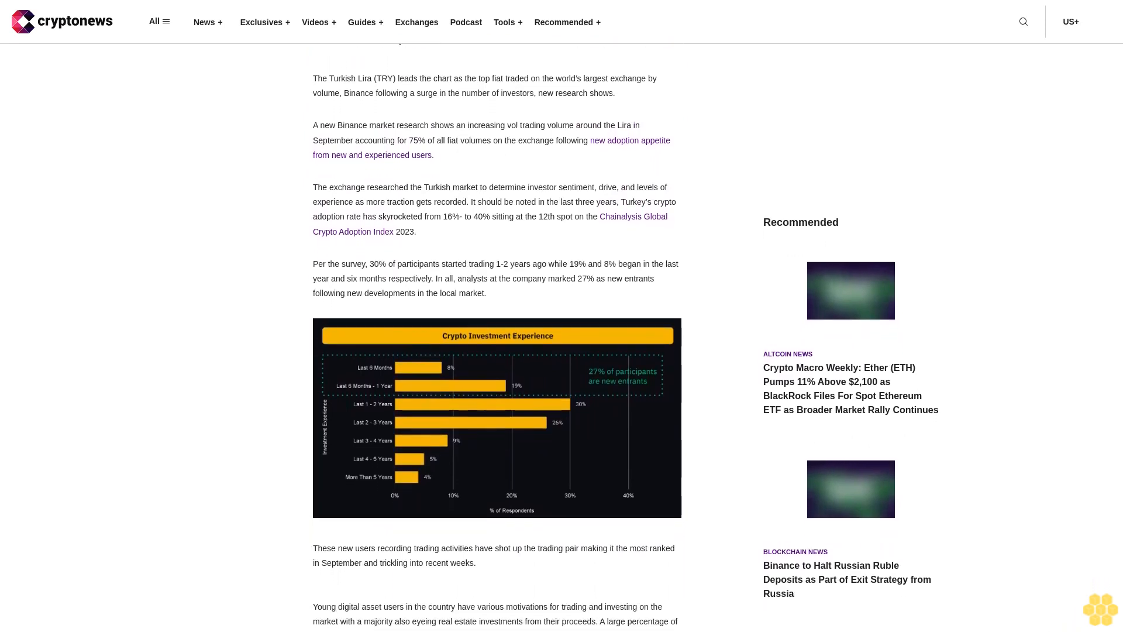
pyautogui.scroll(-3)
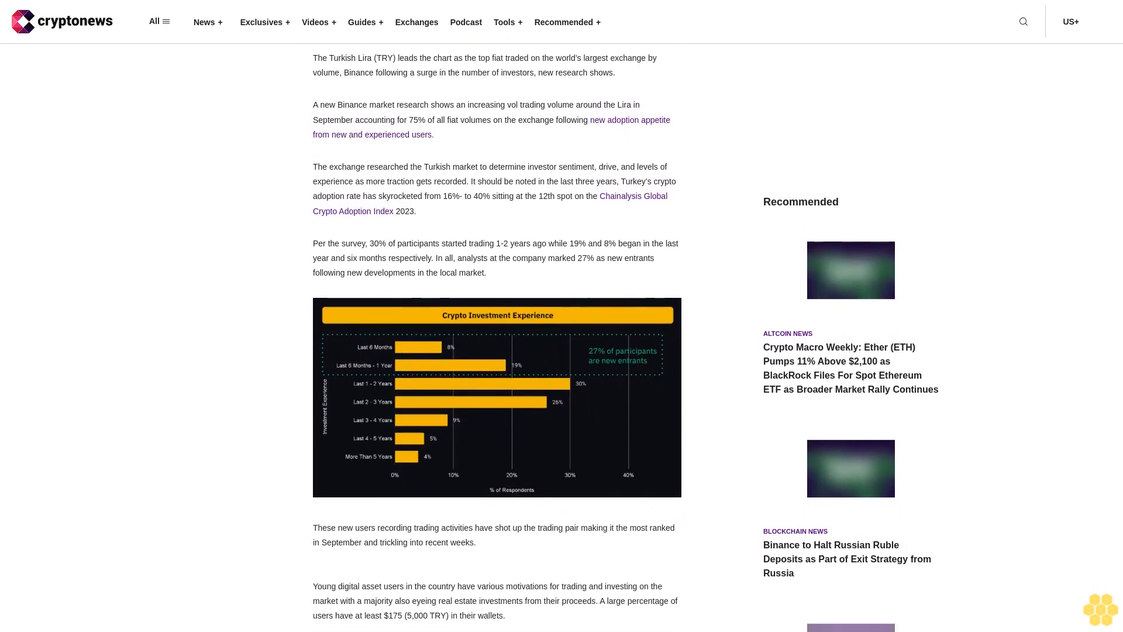
pyautogui.scroll(-3)
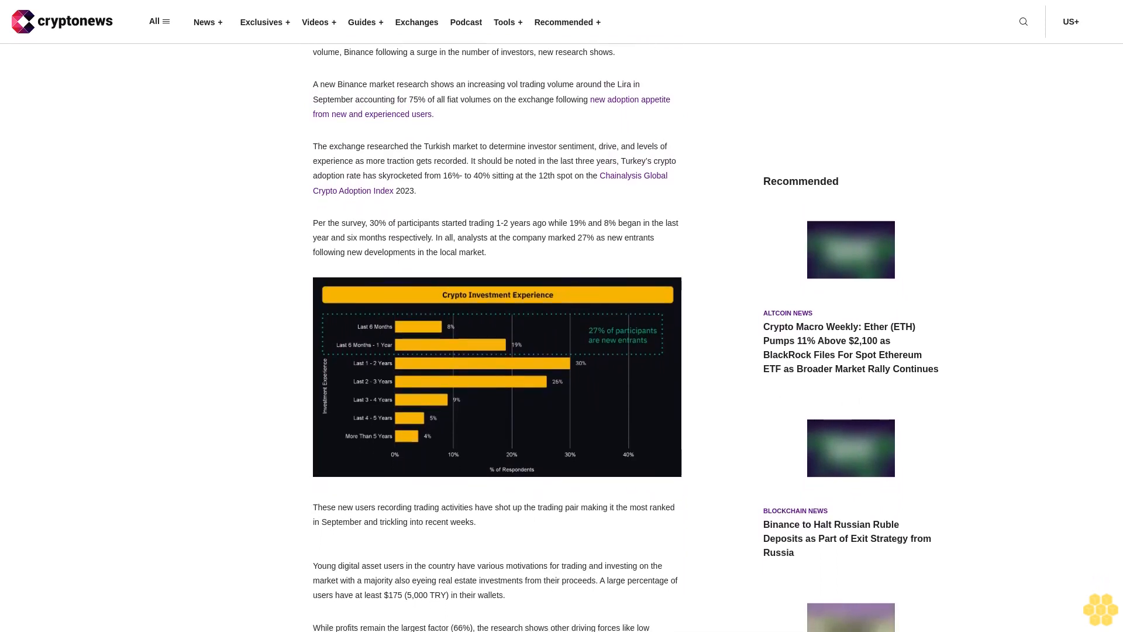
pyautogui.scroll(-3)
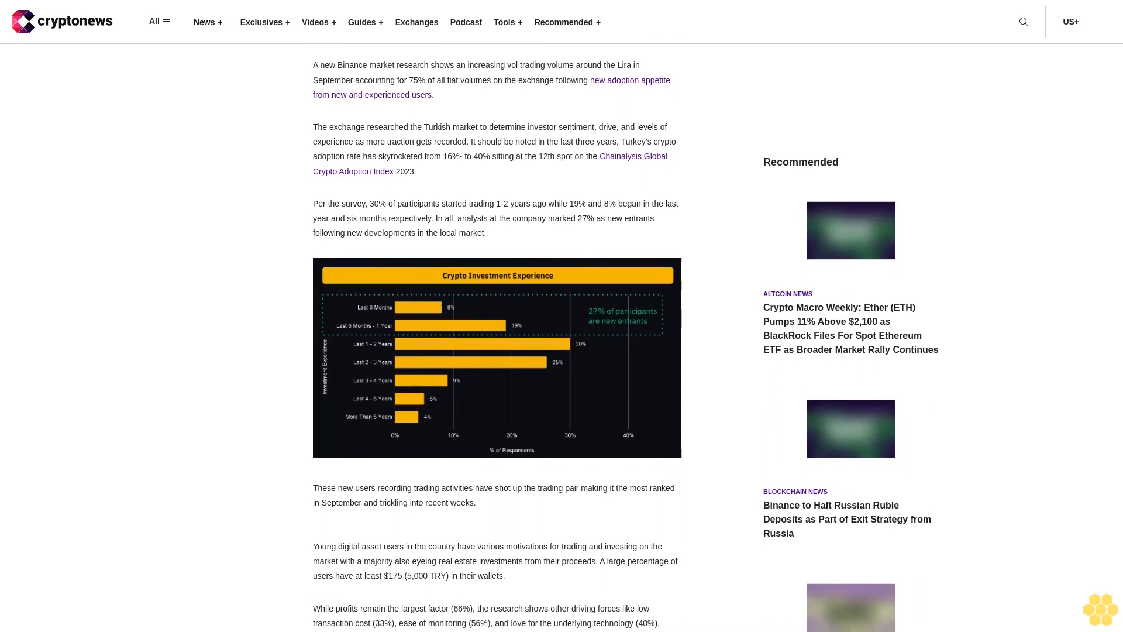
pyautogui.scroll(-3)
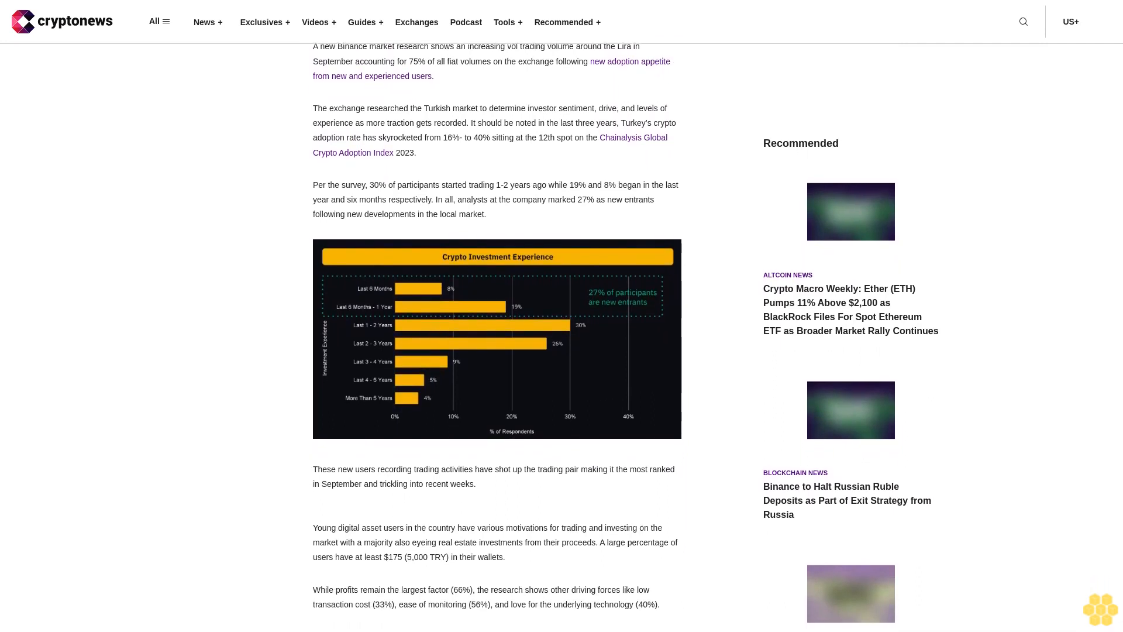
pyautogui.scroll(-3)
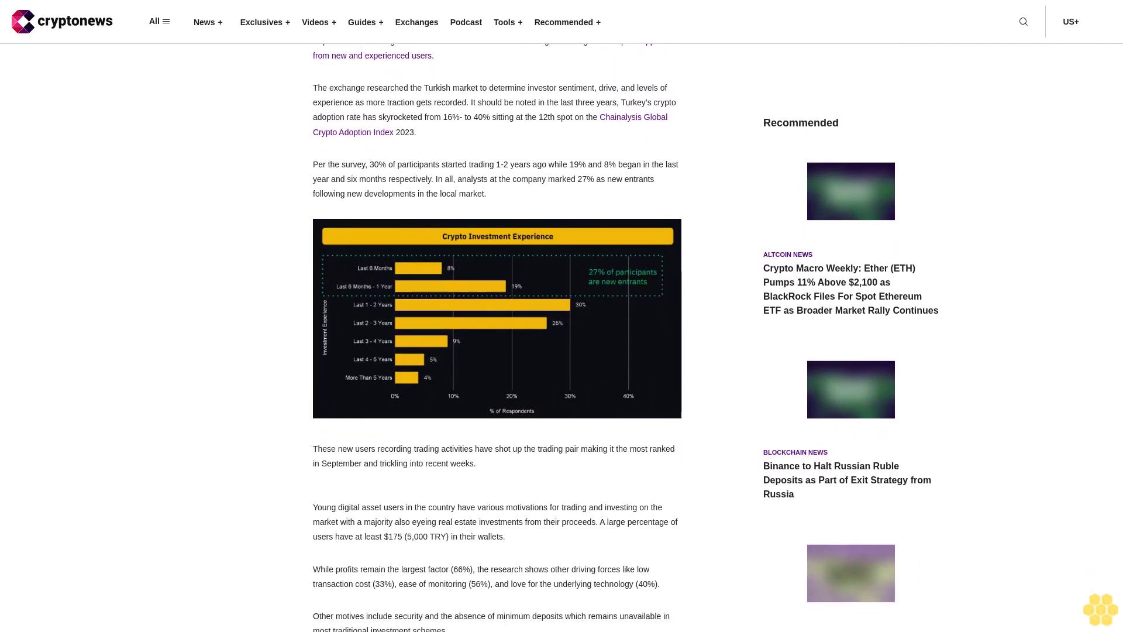
pyautogui.scroll(-3)
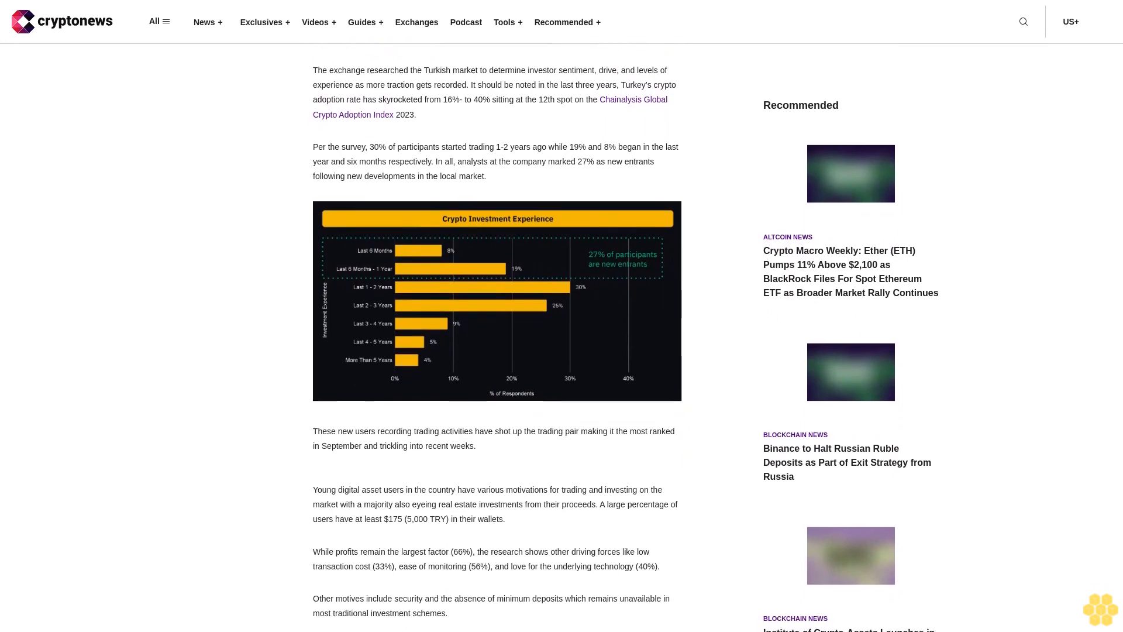
pyautogui.scroll(-3)
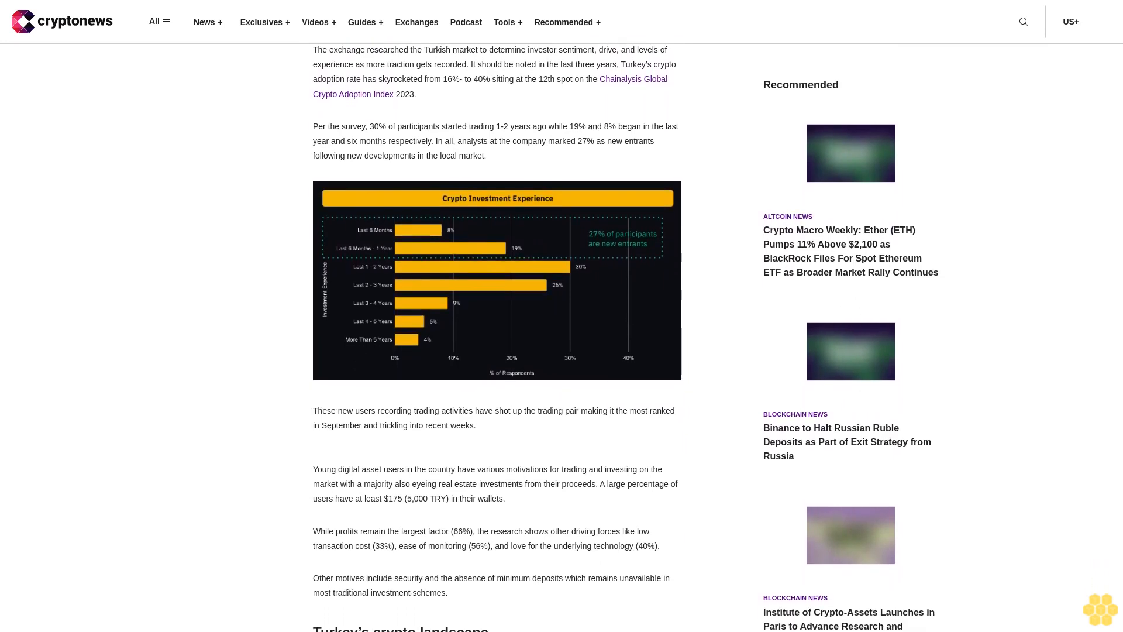
pyautogui.scroll(-3)
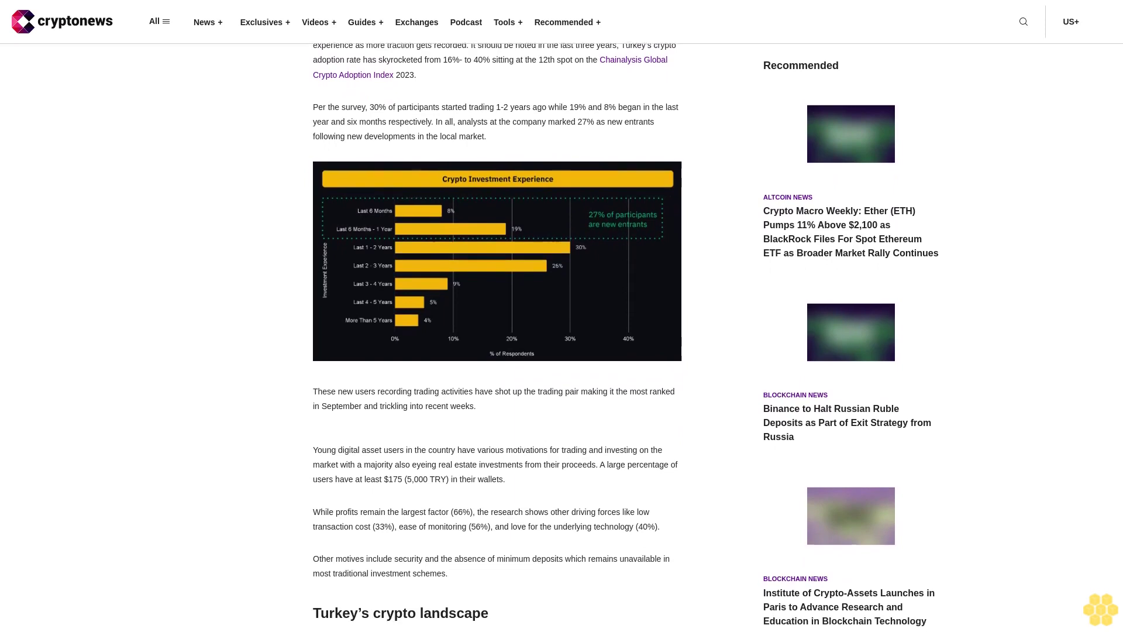
pyautogui.scroll(-3)
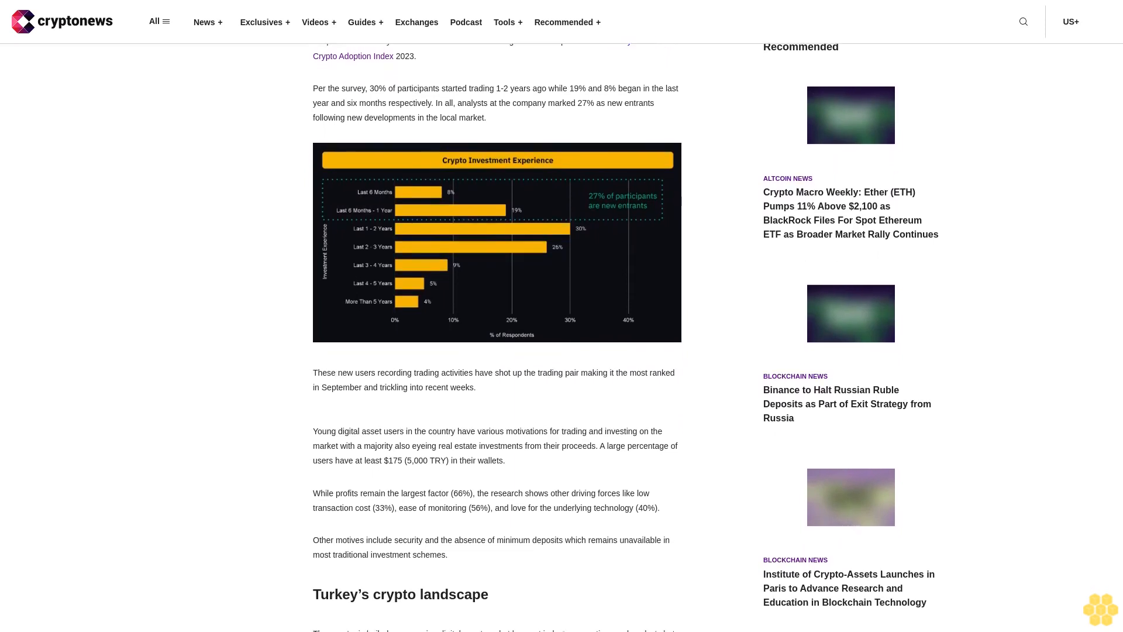
pyautogui.scroll(-3)
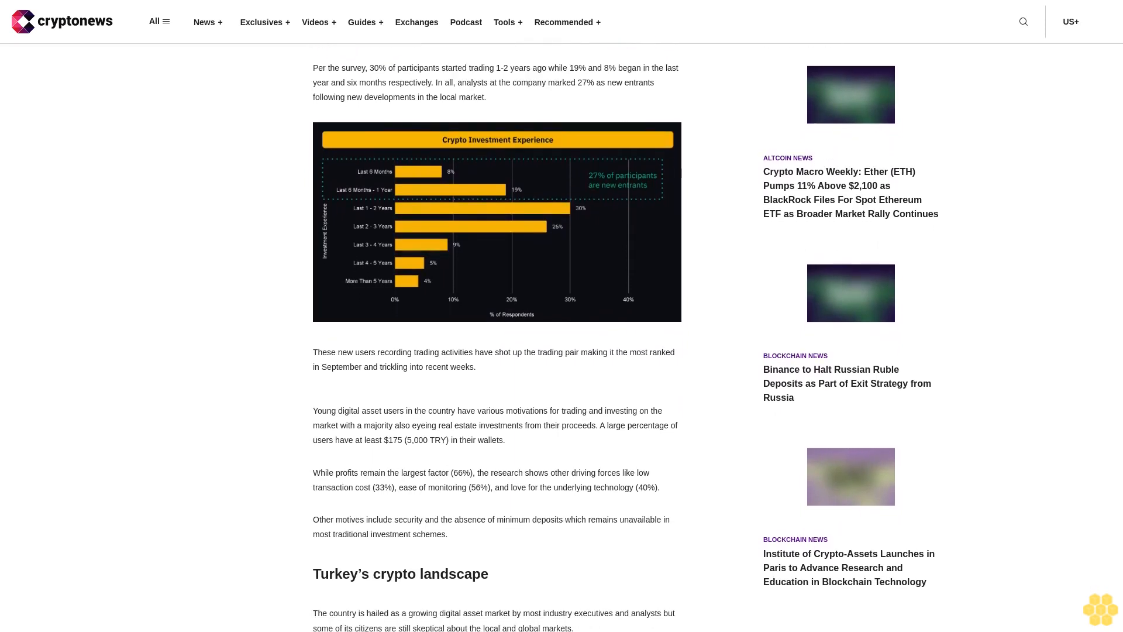
pyautogui.scroll(-3)
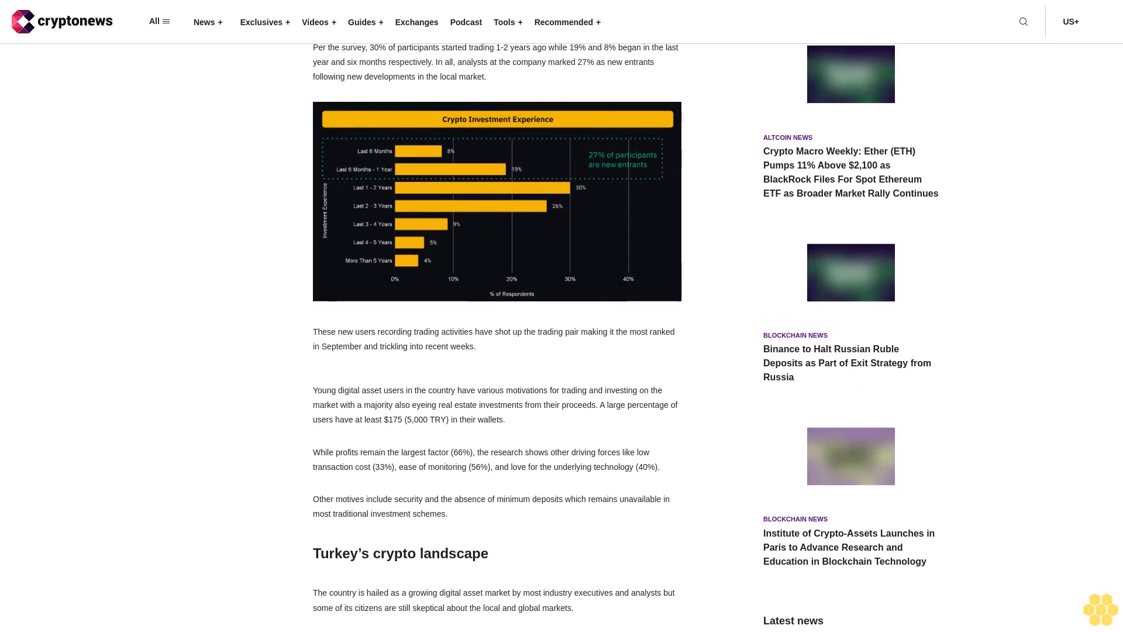
pyautogui.scroll(-3)
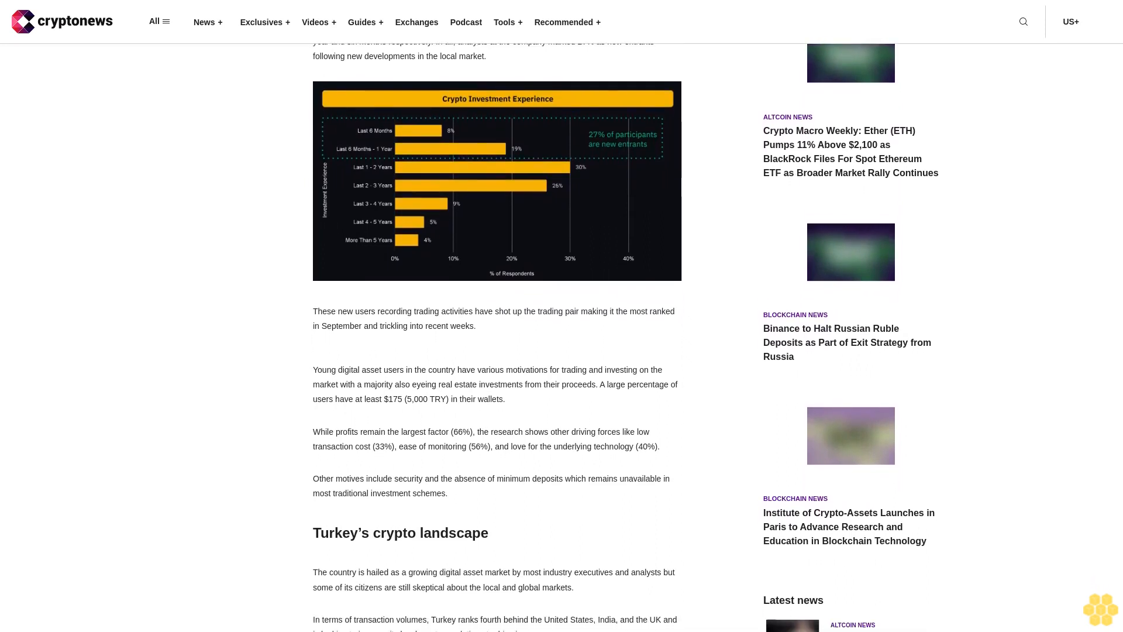
pyautogui.scroll(-3)
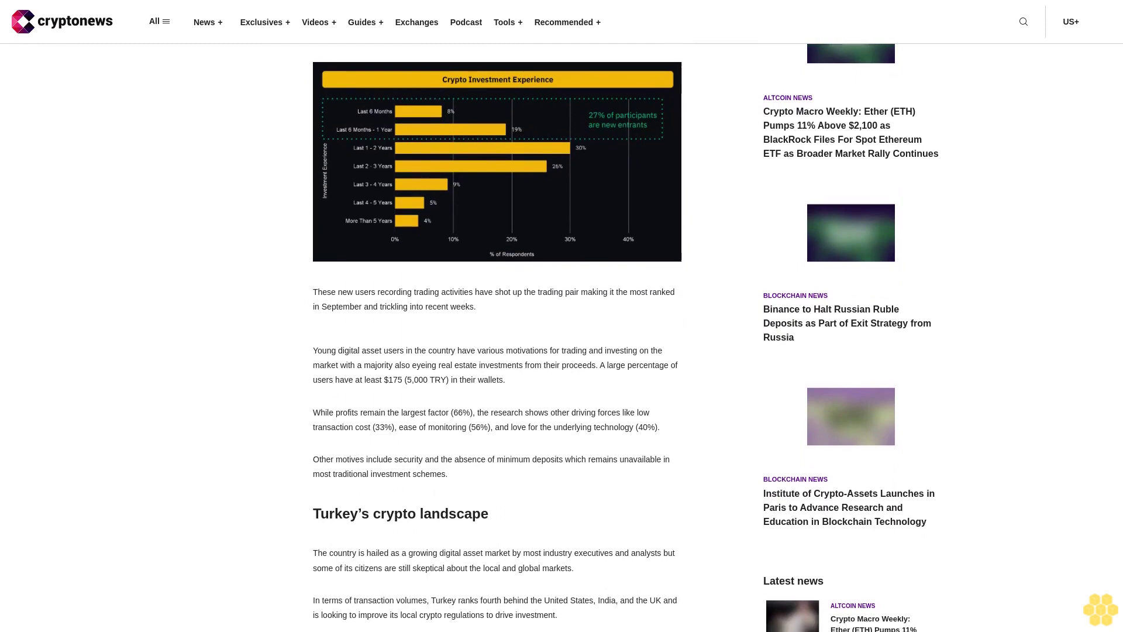
pyautogui.scroll(-3)
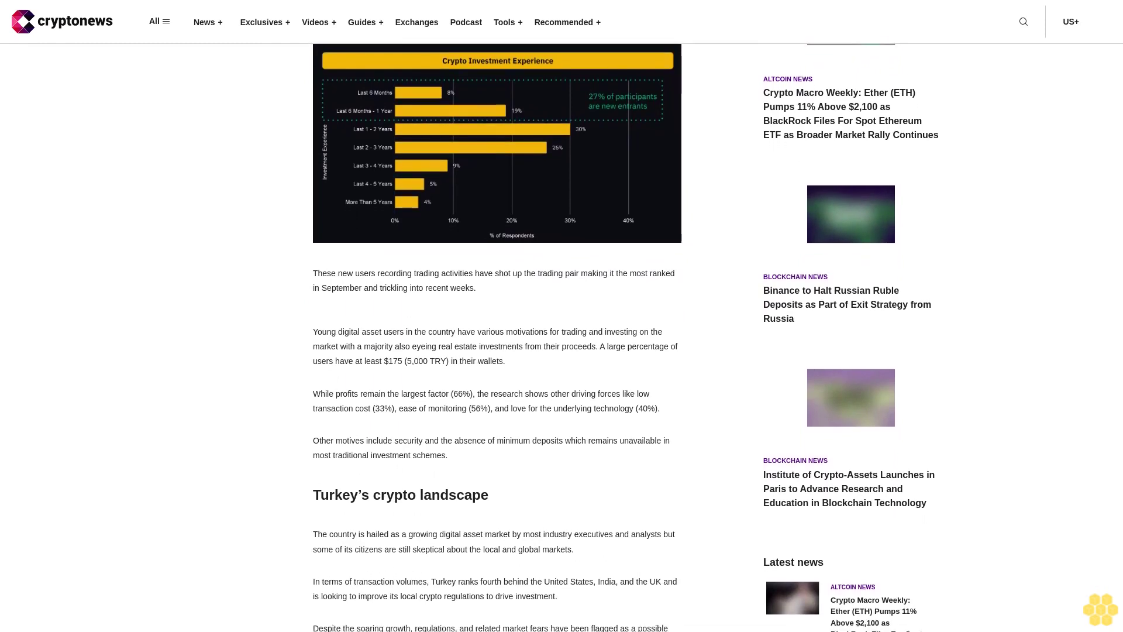
pyautogui.scroll(-3)
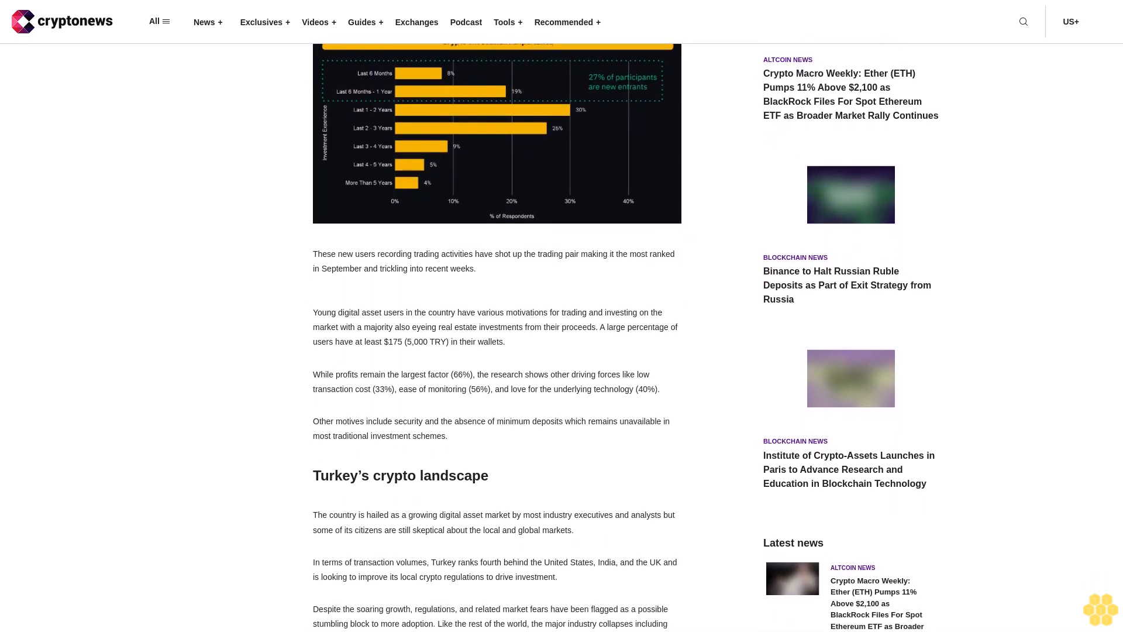
pyautogui.scroll(-3)
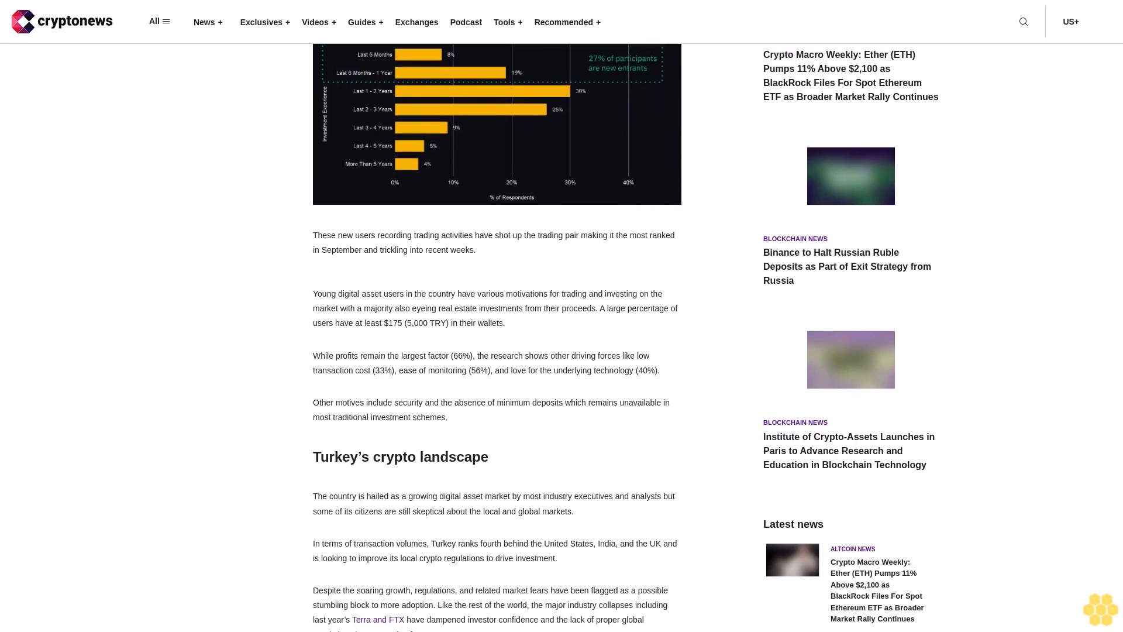
pyautogui.scroll(-3)
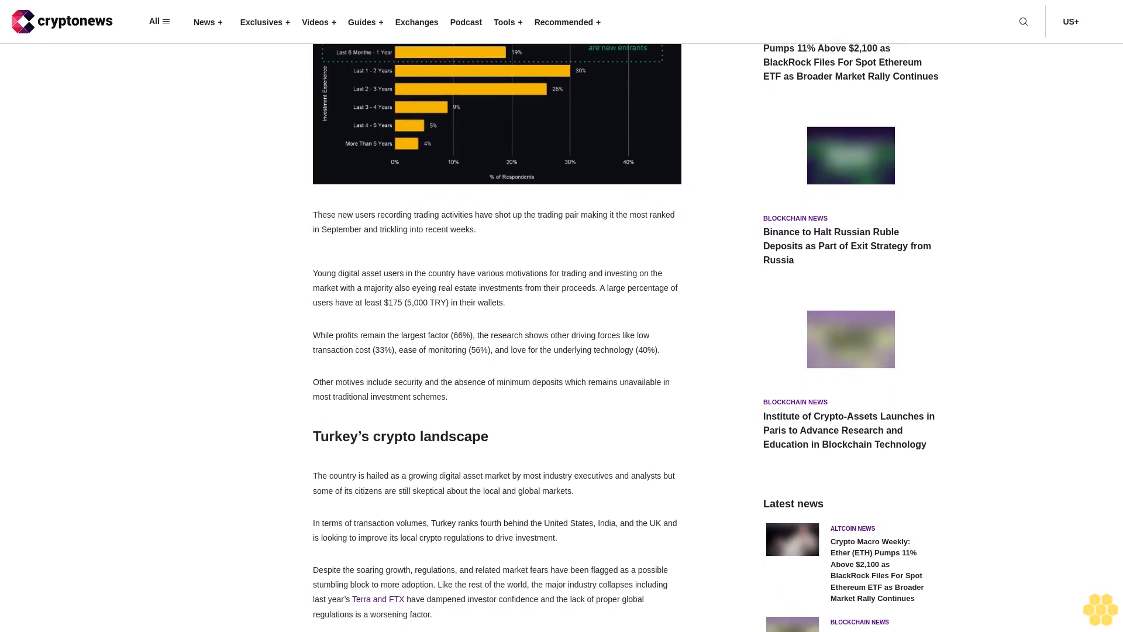
pyautogui.scroll(-3)
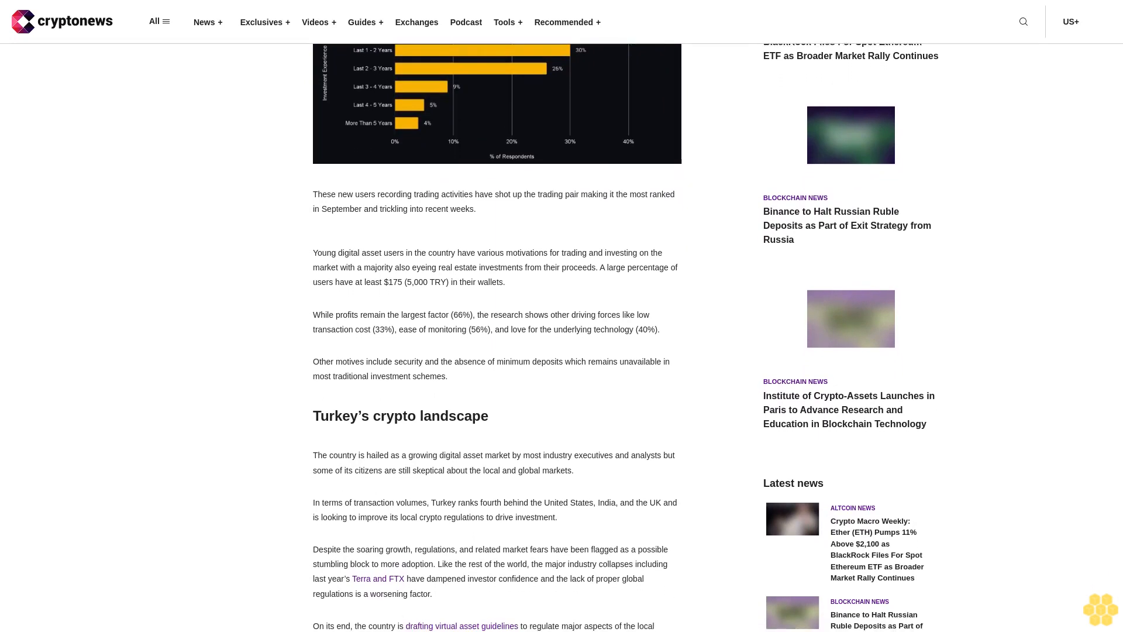
pyautogui.scroll(-3)
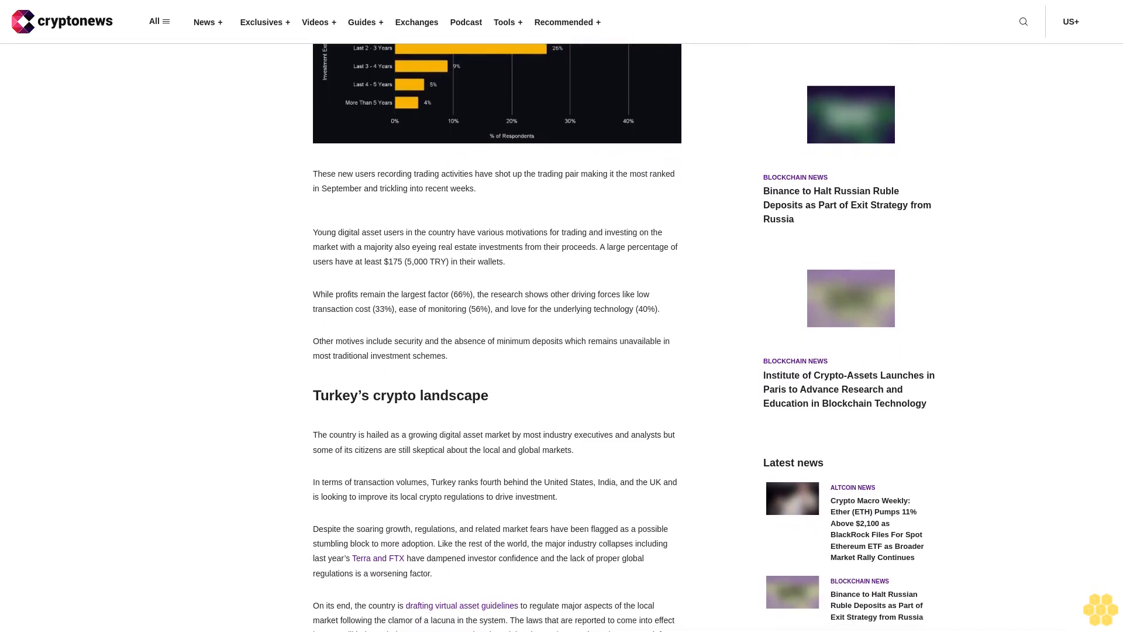
pyautogui.scroll(-3)
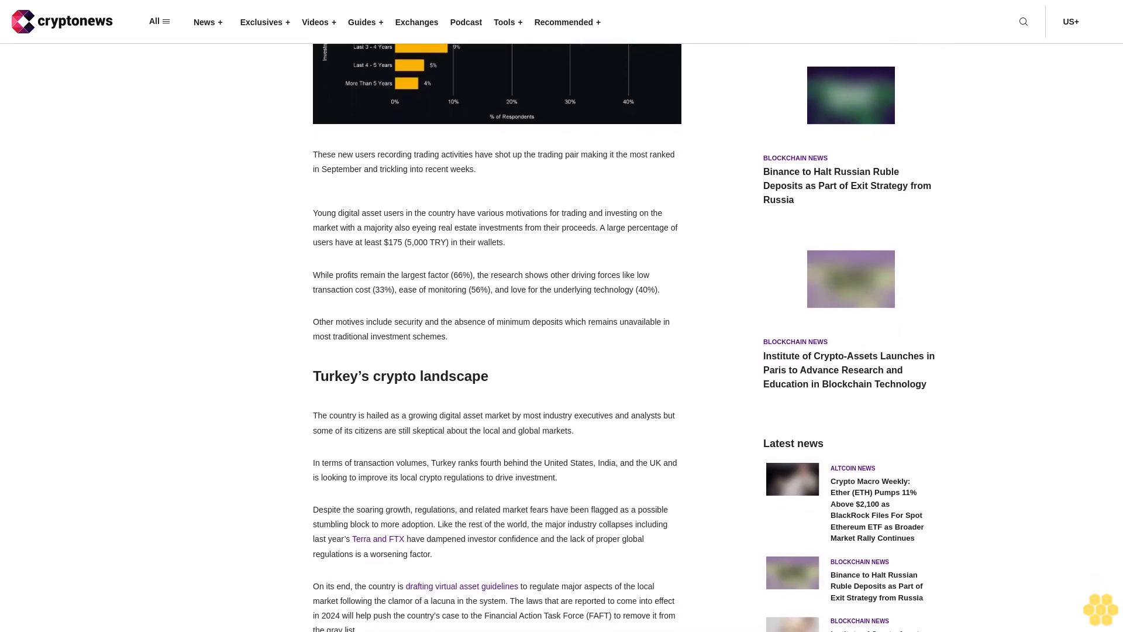
pyautogui.scroll(-3)
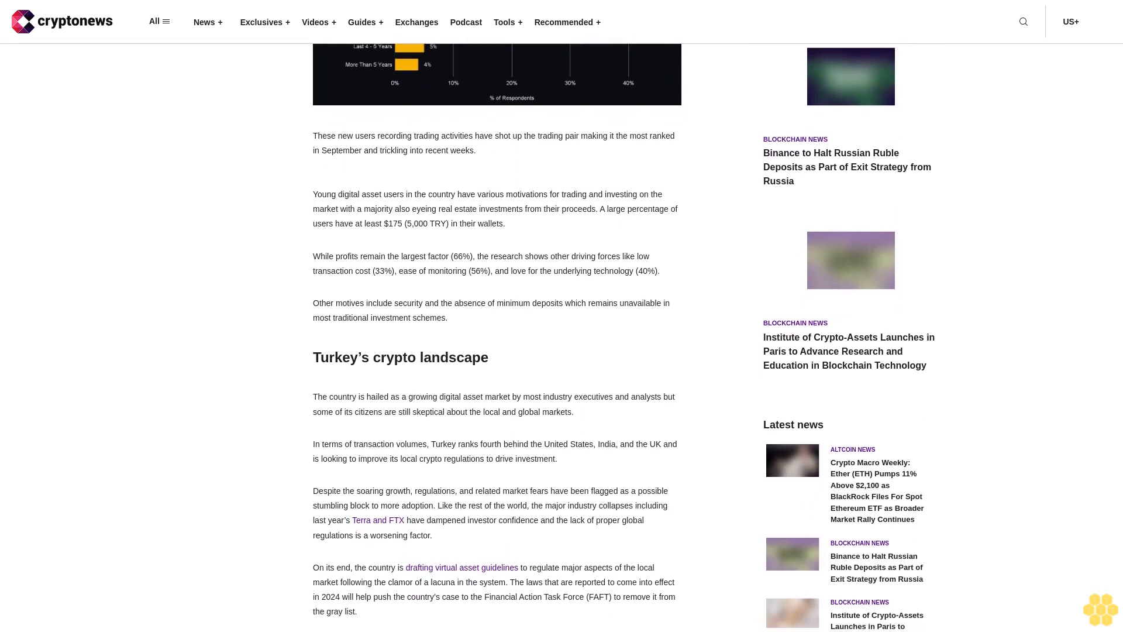
pyautogui.scroll(-3)
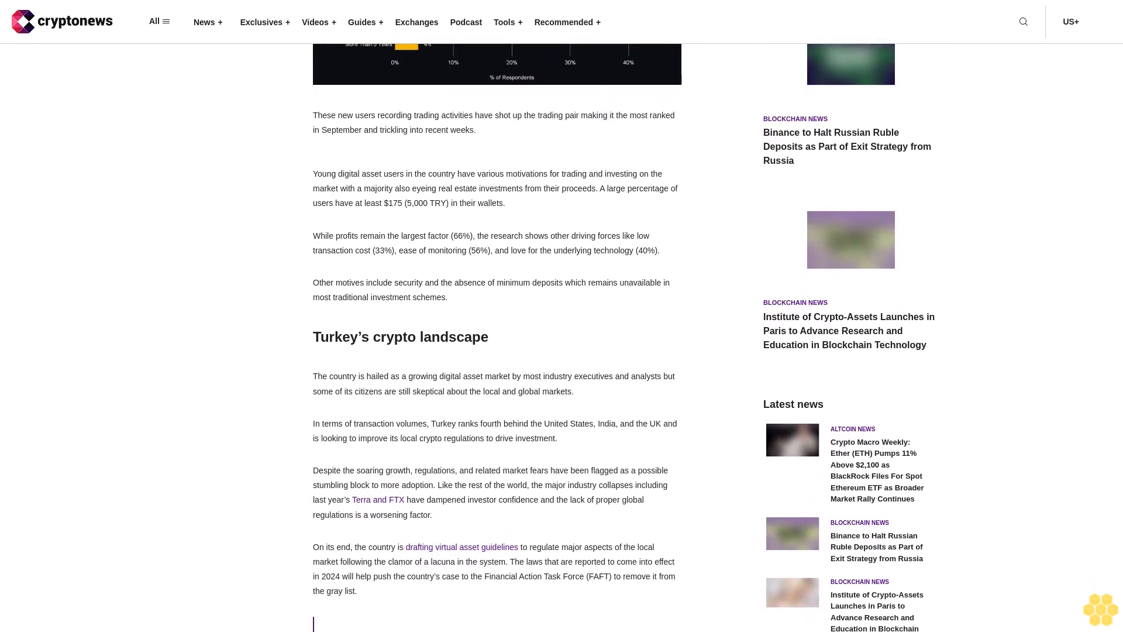
pyautogui.scroll(-3)
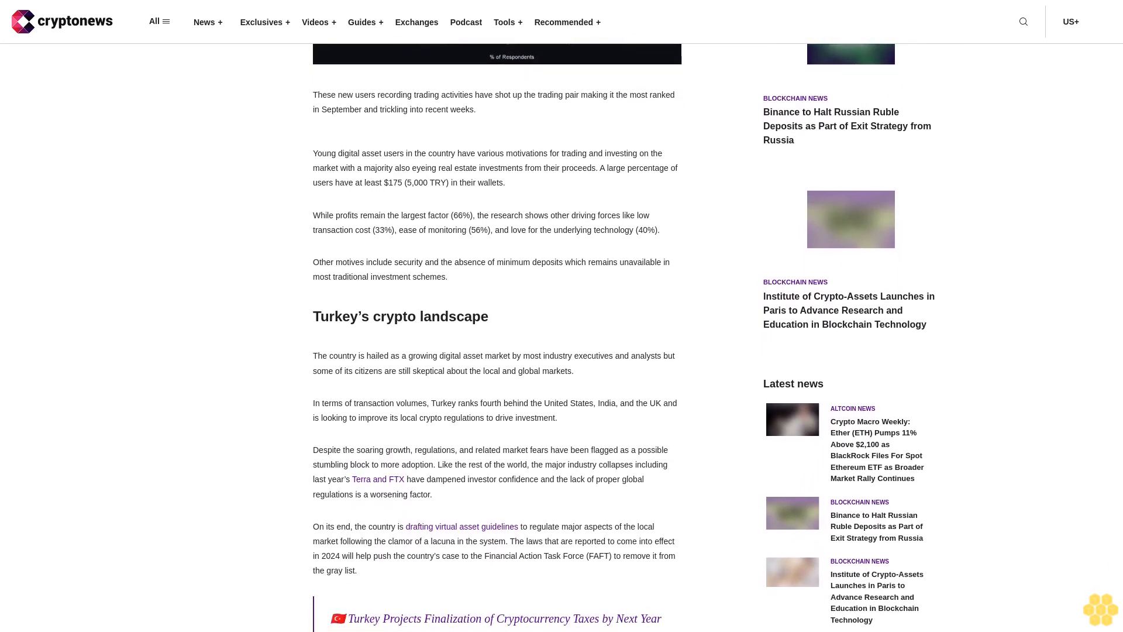
pyautogui.scroll(-3)
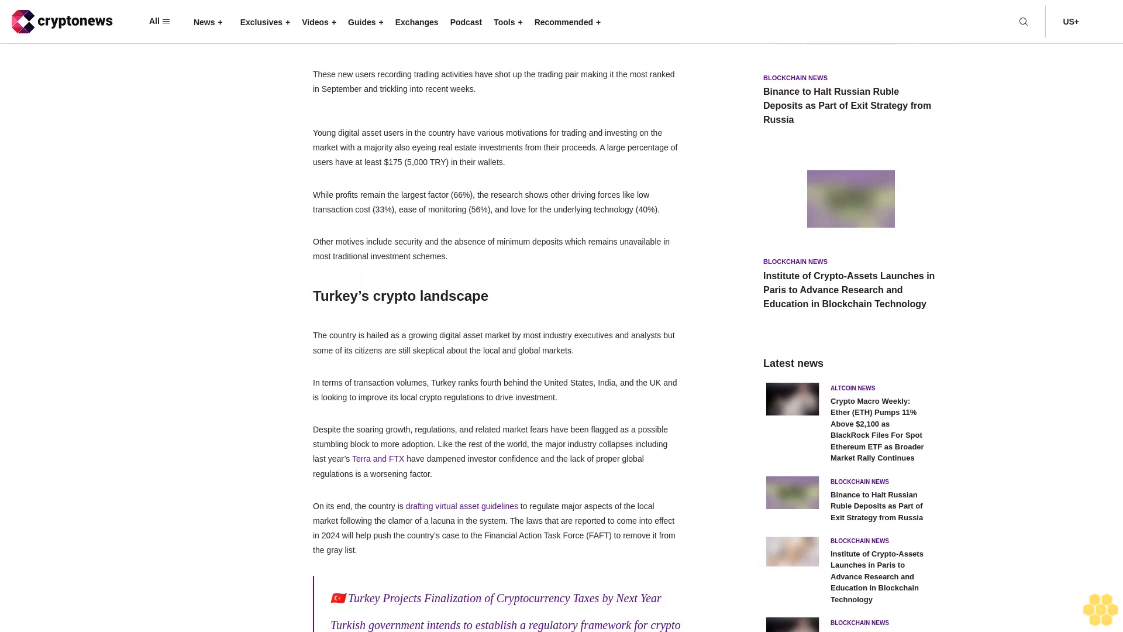
pyautogui.scroll(-3)
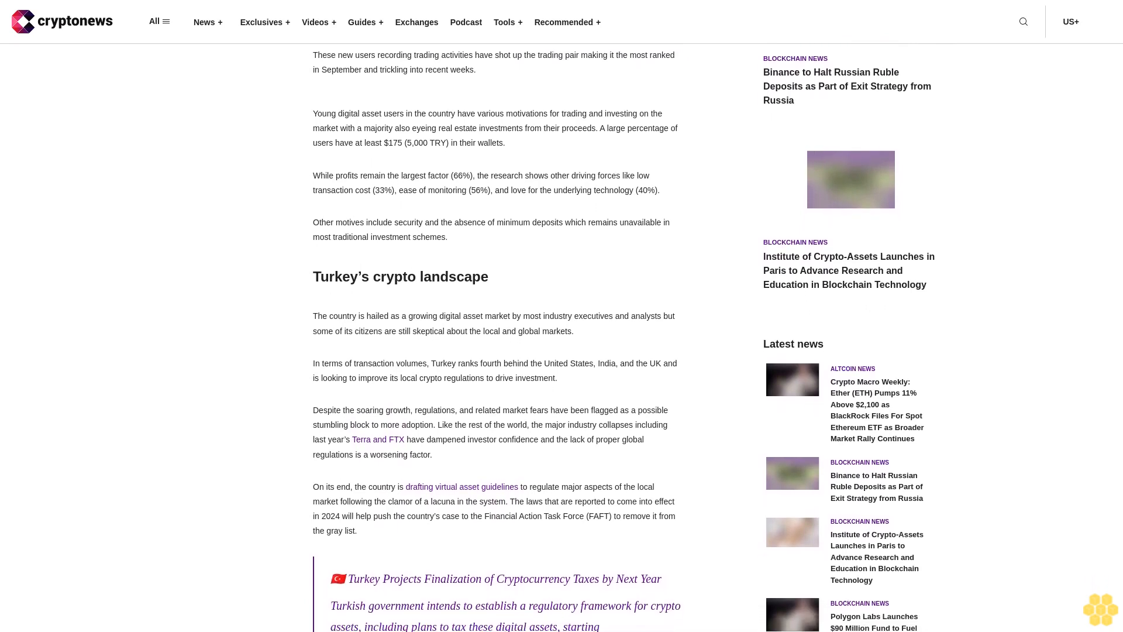
pyautogui.scroll(-3)
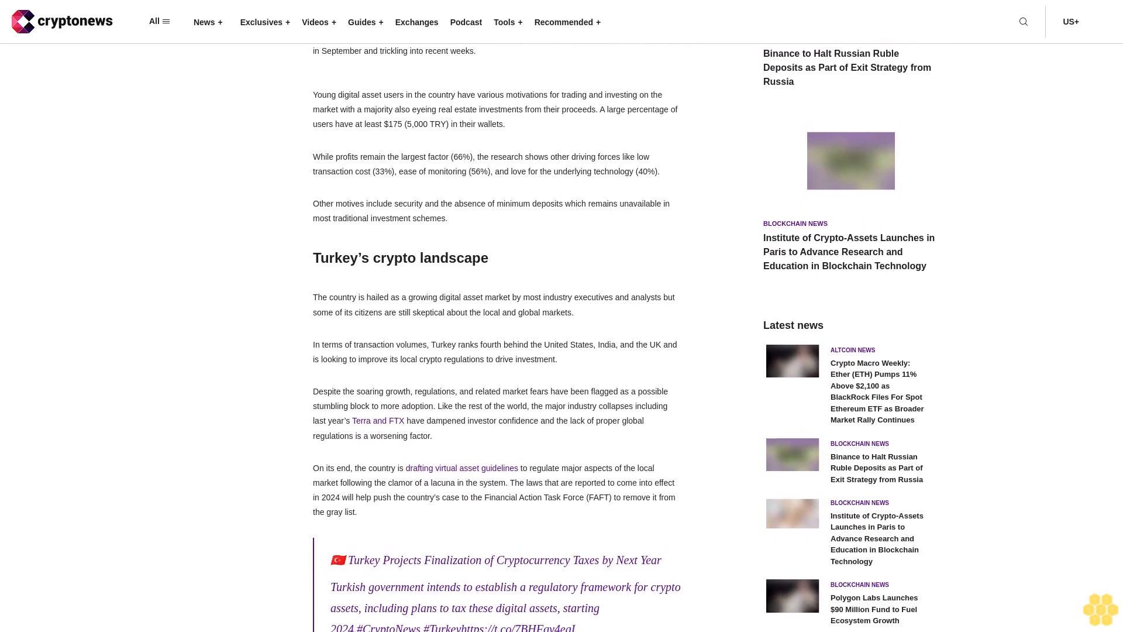
pyautogui.scroll(-3)
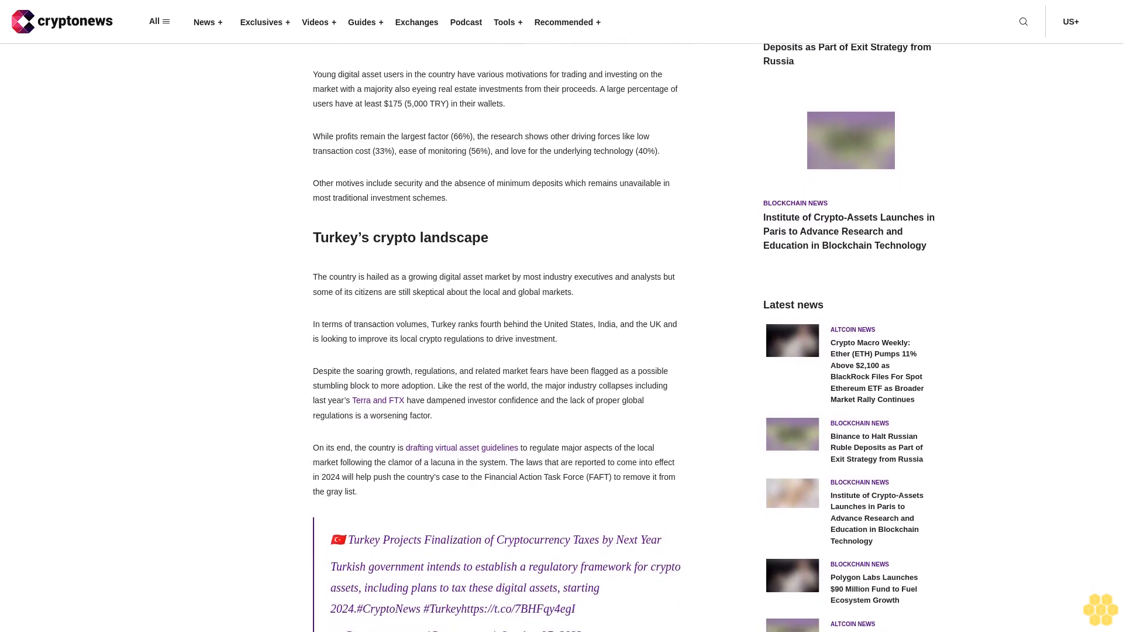
pyautogui.scroll(-3)
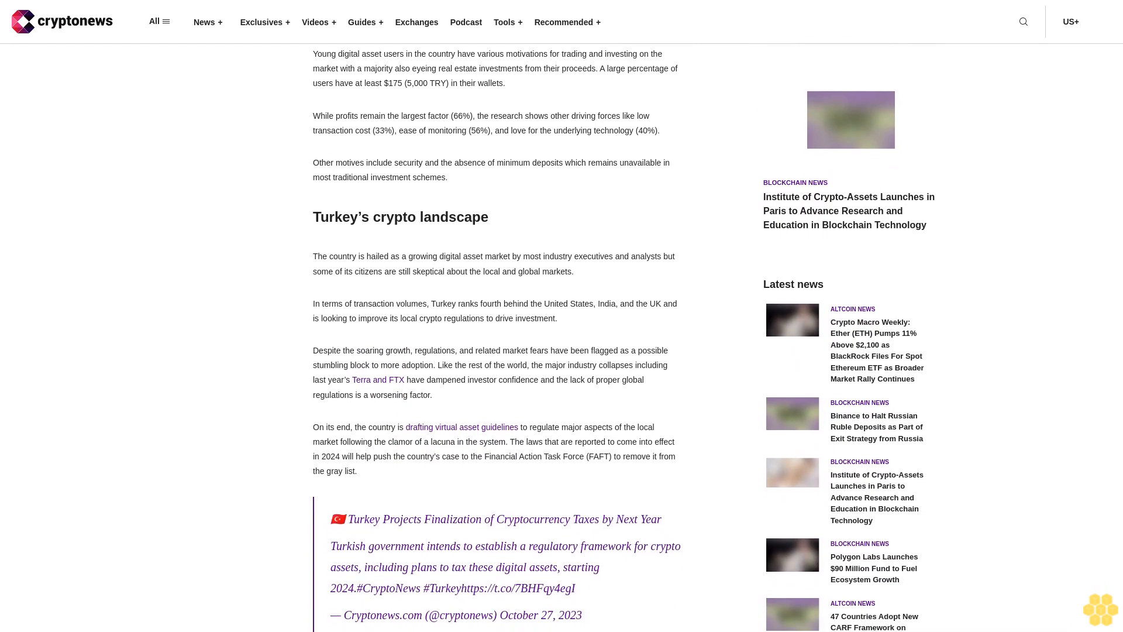
pyautogui.scroll(-3)
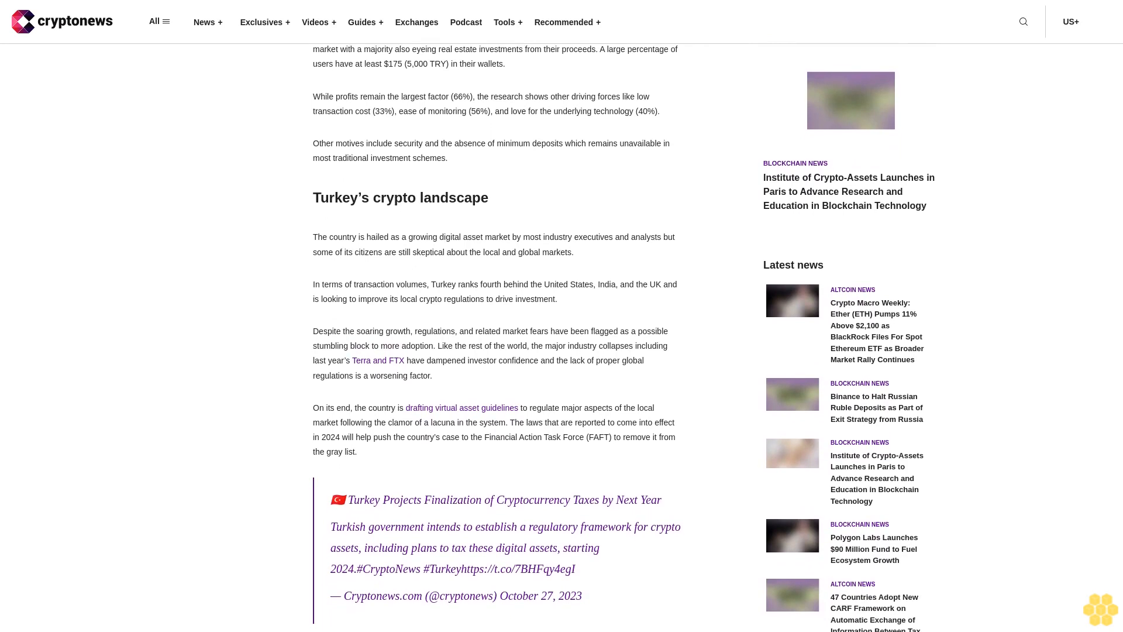
pyautogui.scroll(-3)
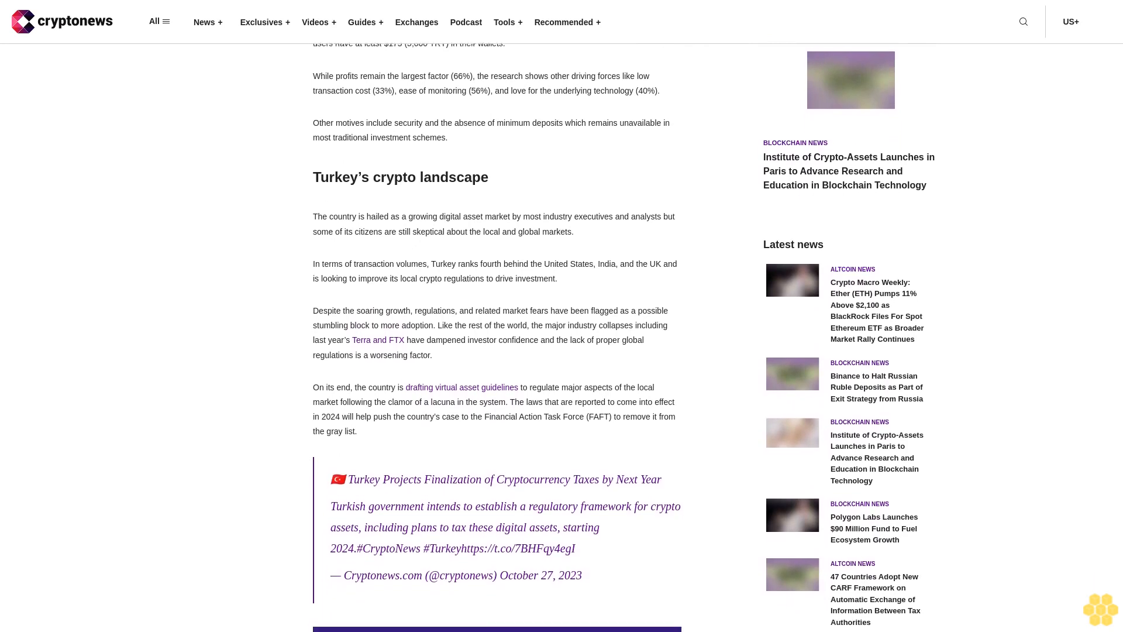
pyautogui.scroll(-3)
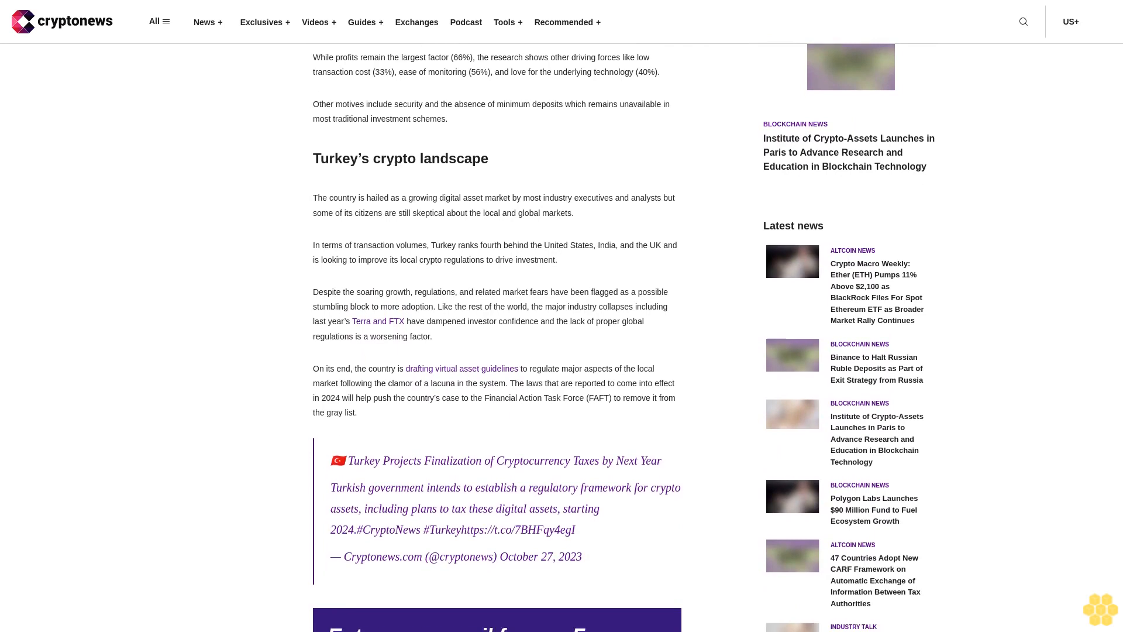
pyautogui.scroll(-3)
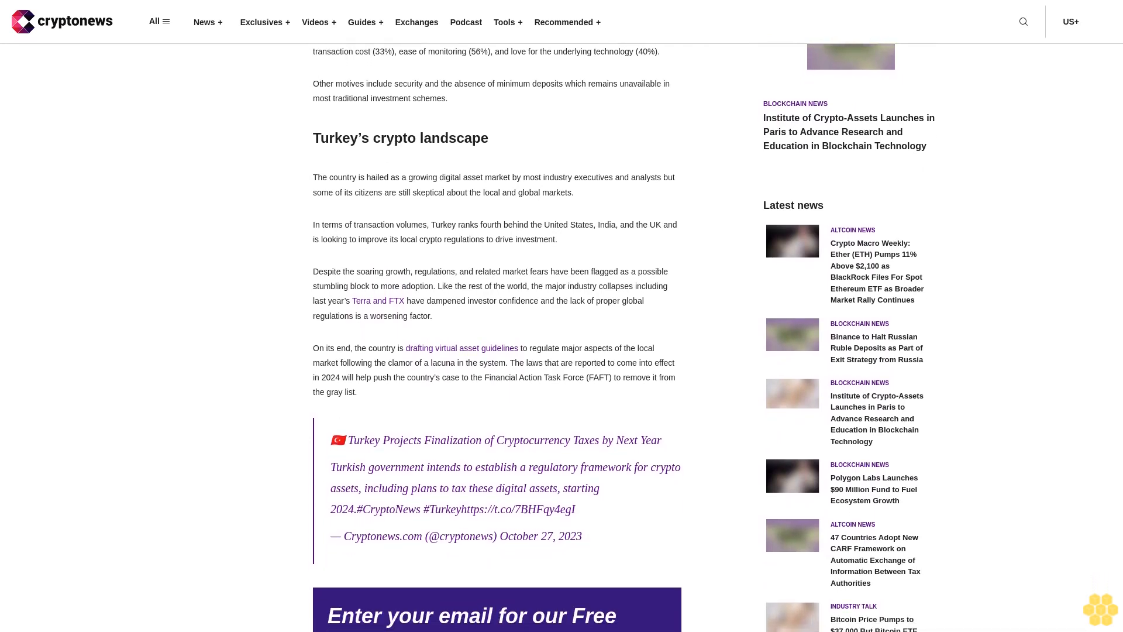
pyautogui.scroll(-3)
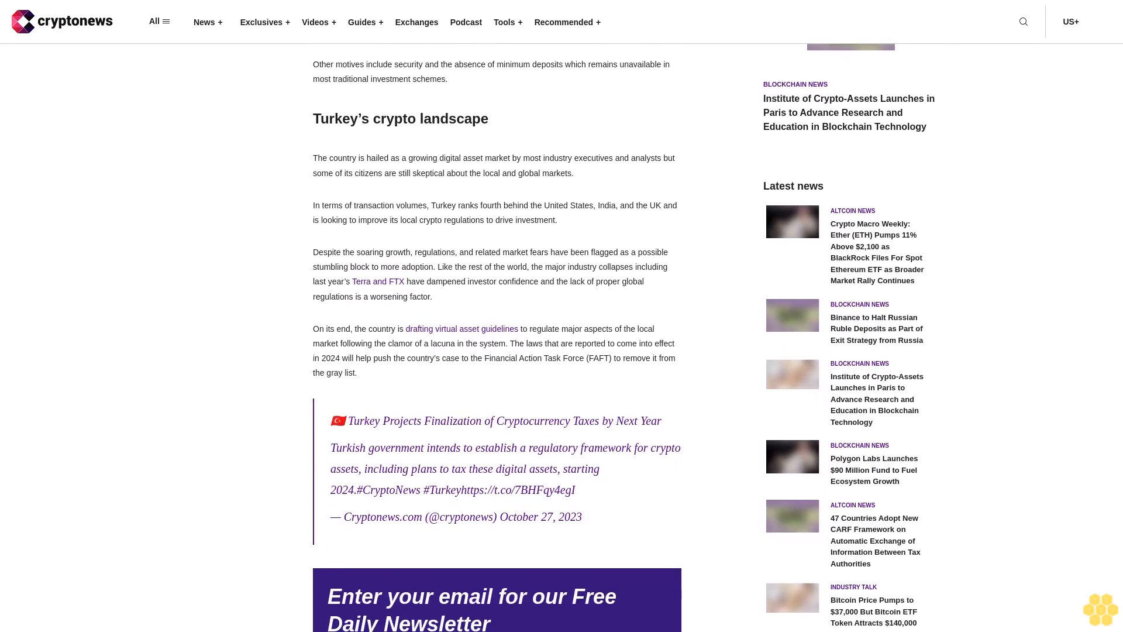
pyautogui.scroll(-3)
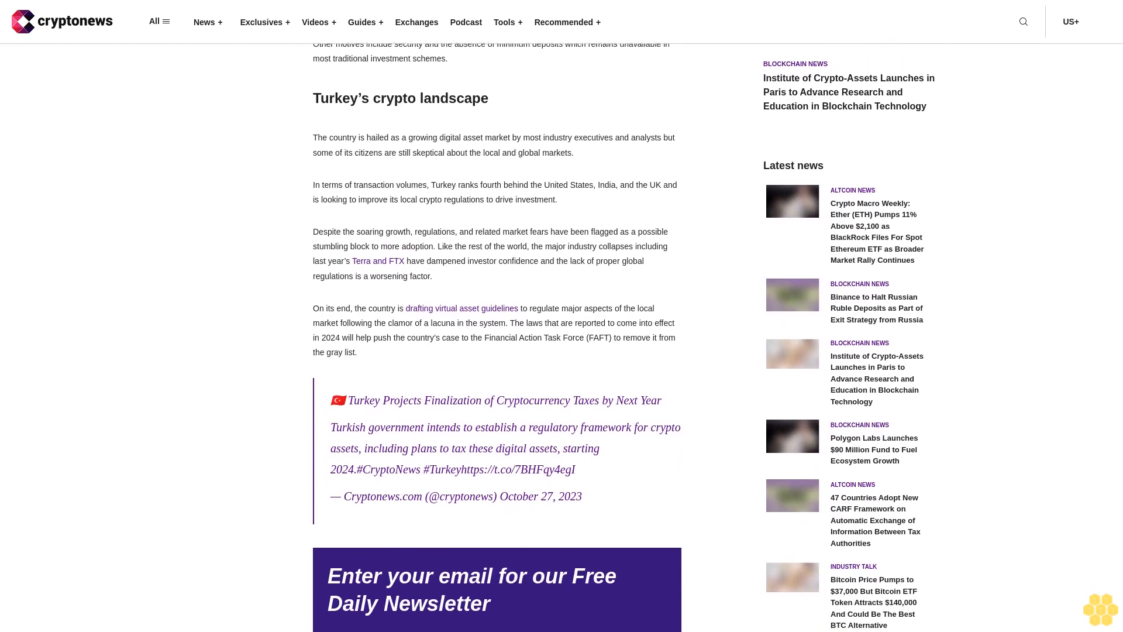
pyautogui.scroll(-3)
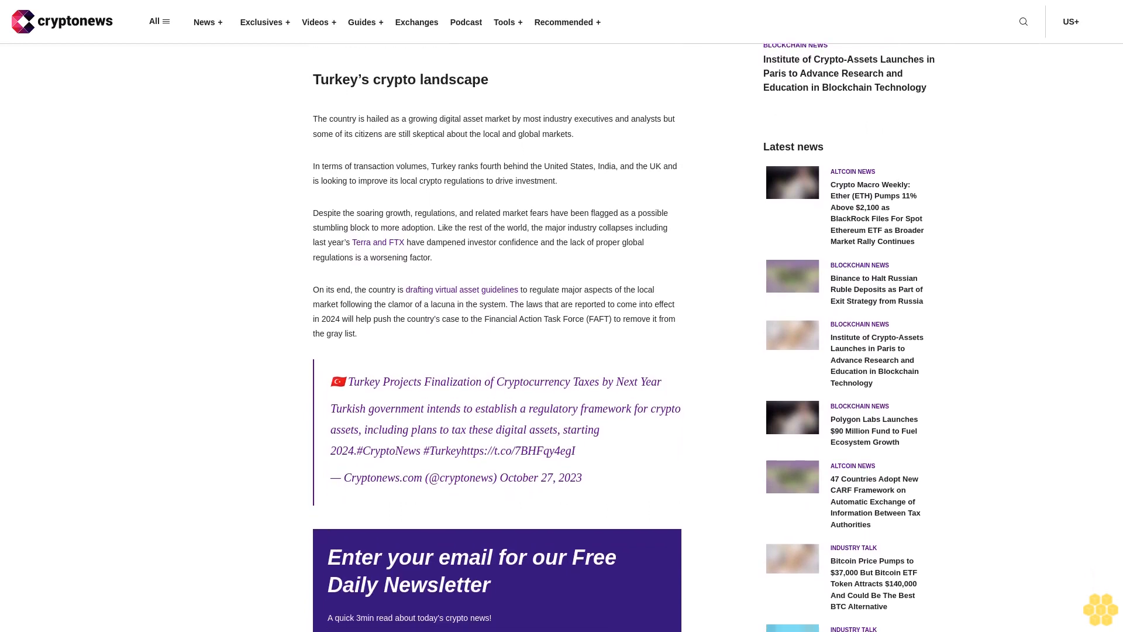
pyautogui.scroll(-3)
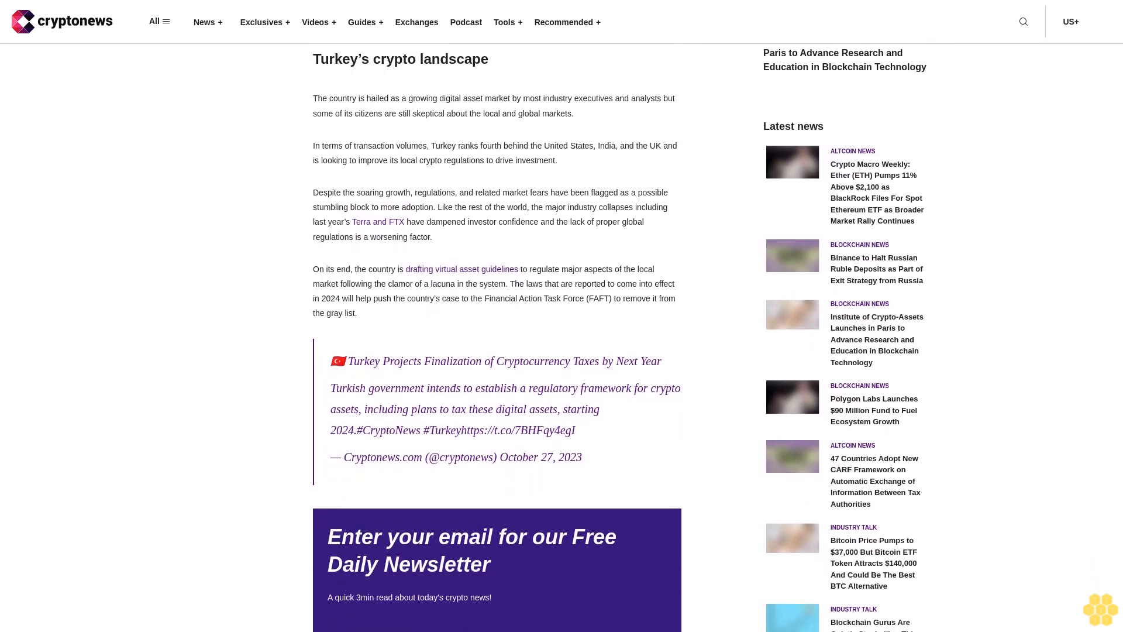
pyautogui.scroll(-3)
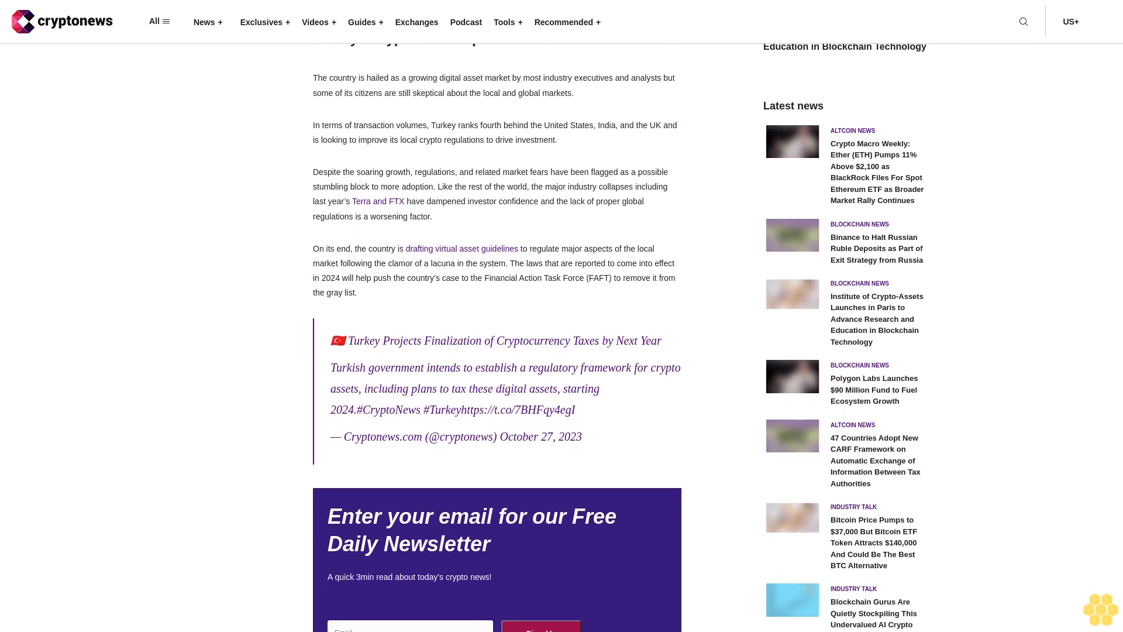
pyautogui.scroll(-3)
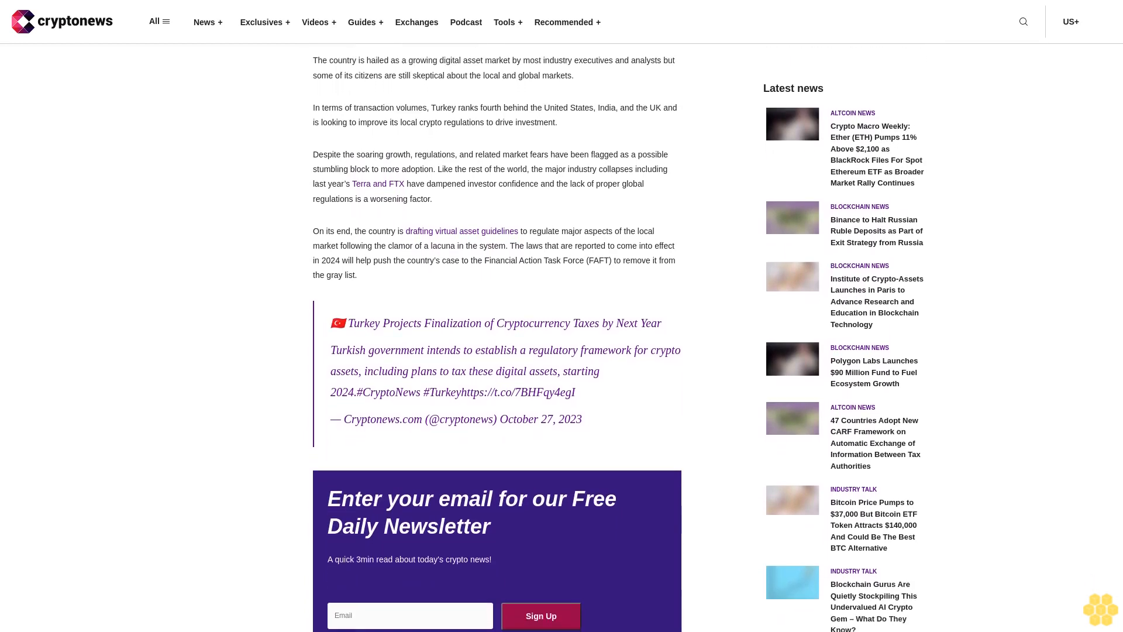
pyautogui.scroll(-3)
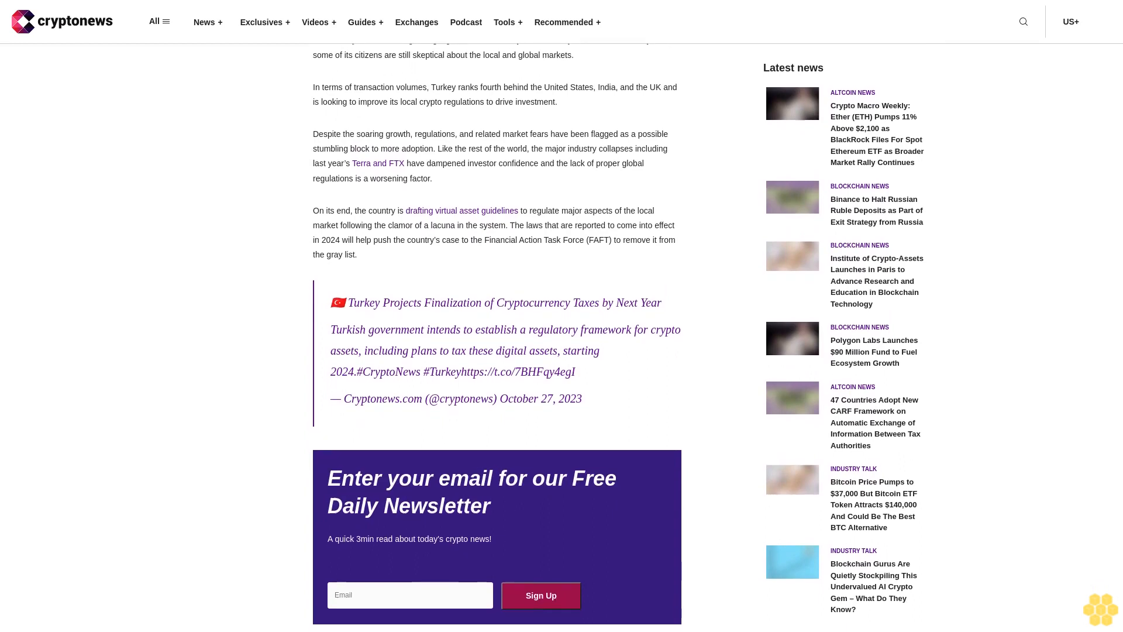
pyautogui.scroll(-3)
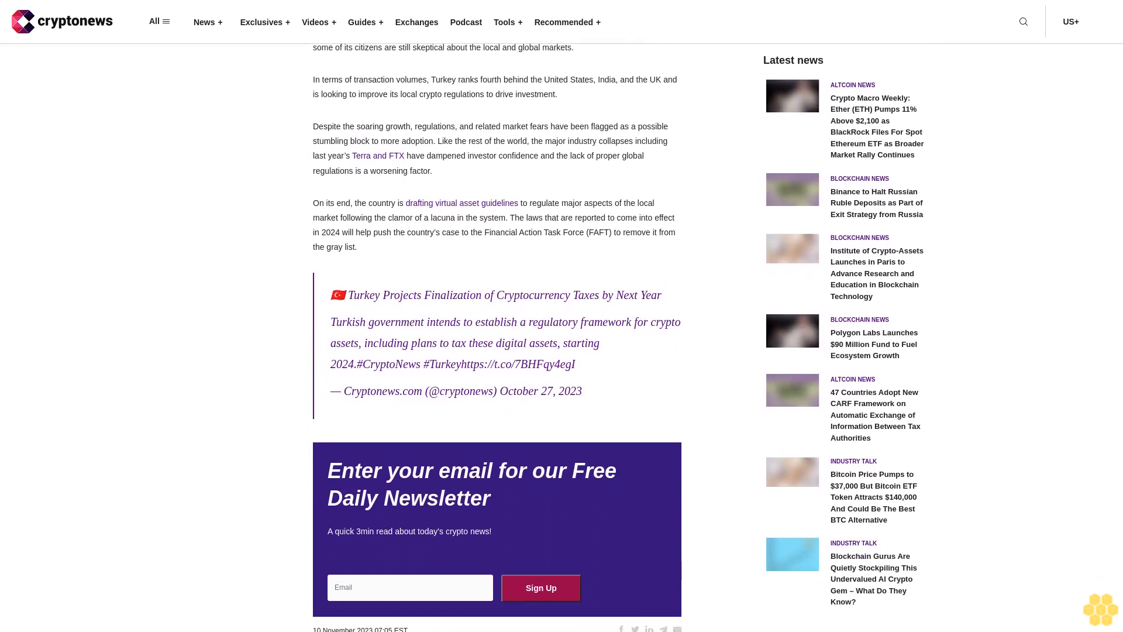